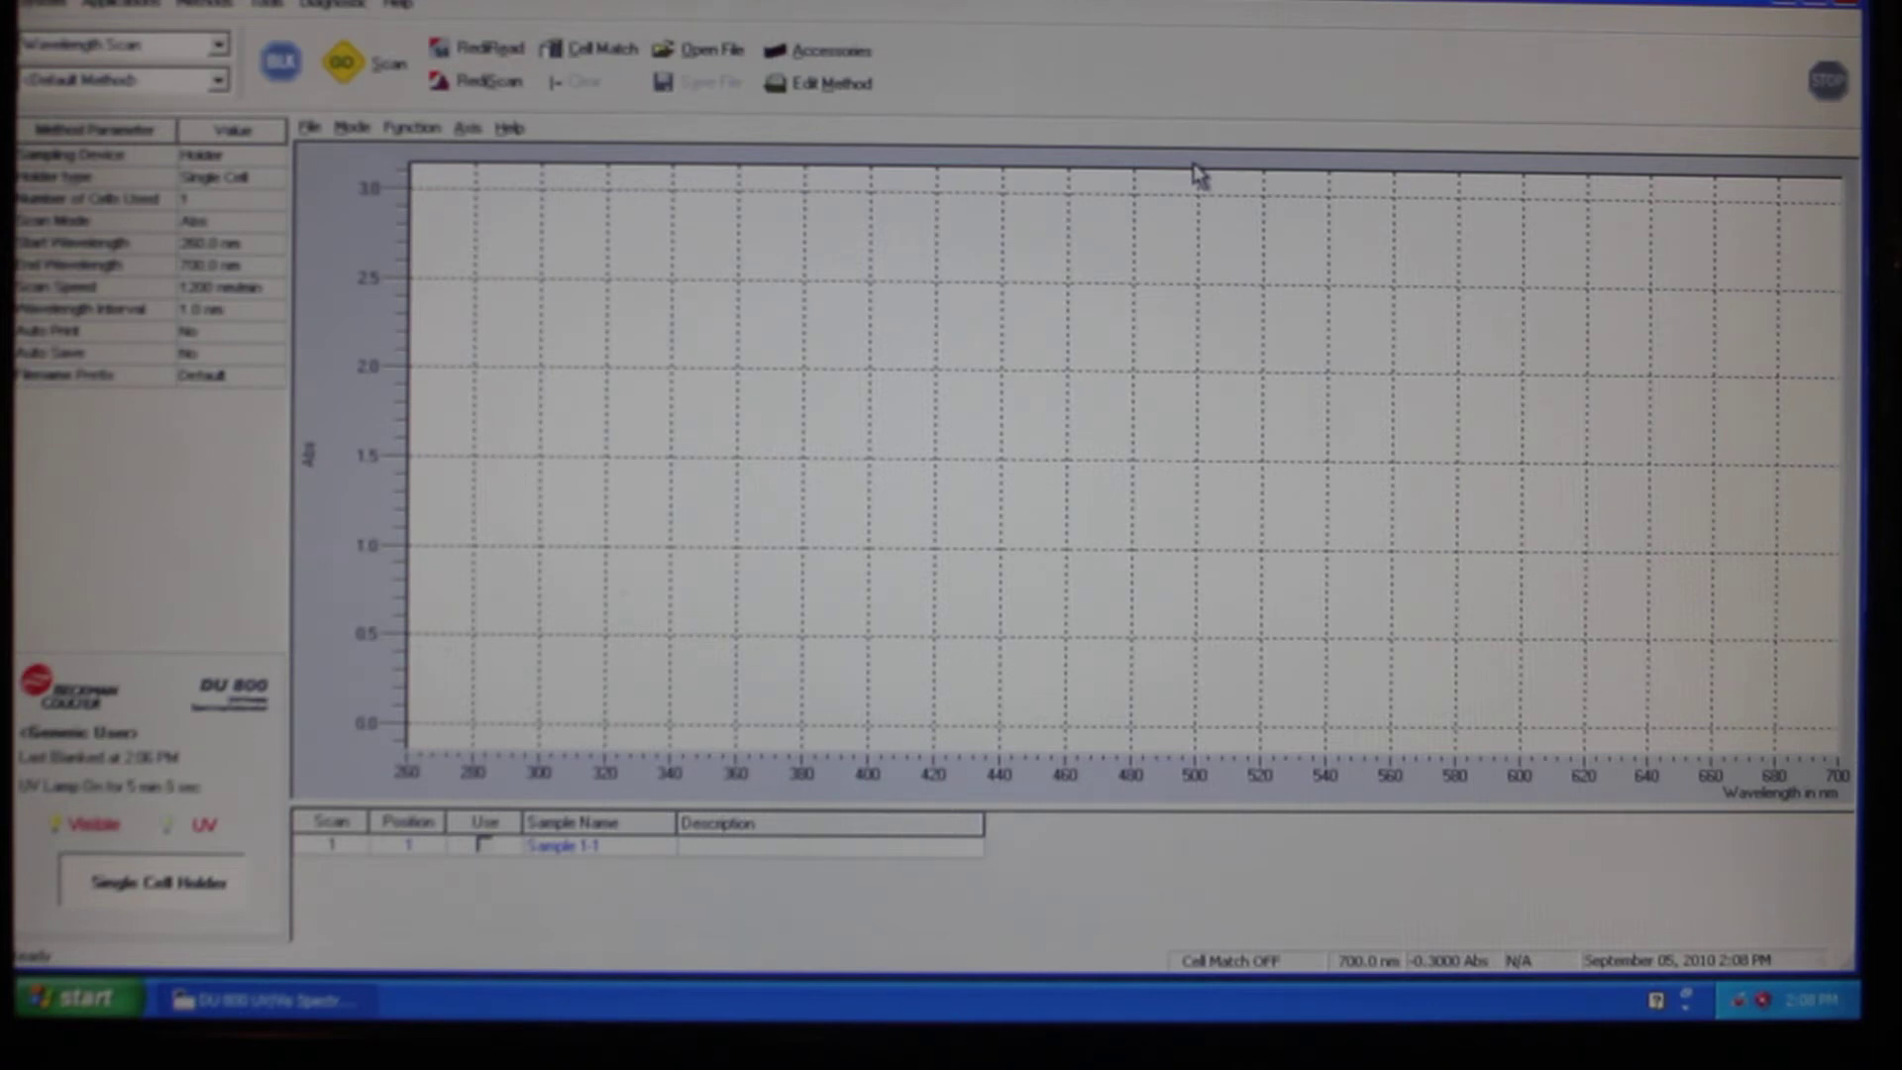
pyautogui.moveTo(1158, 143)
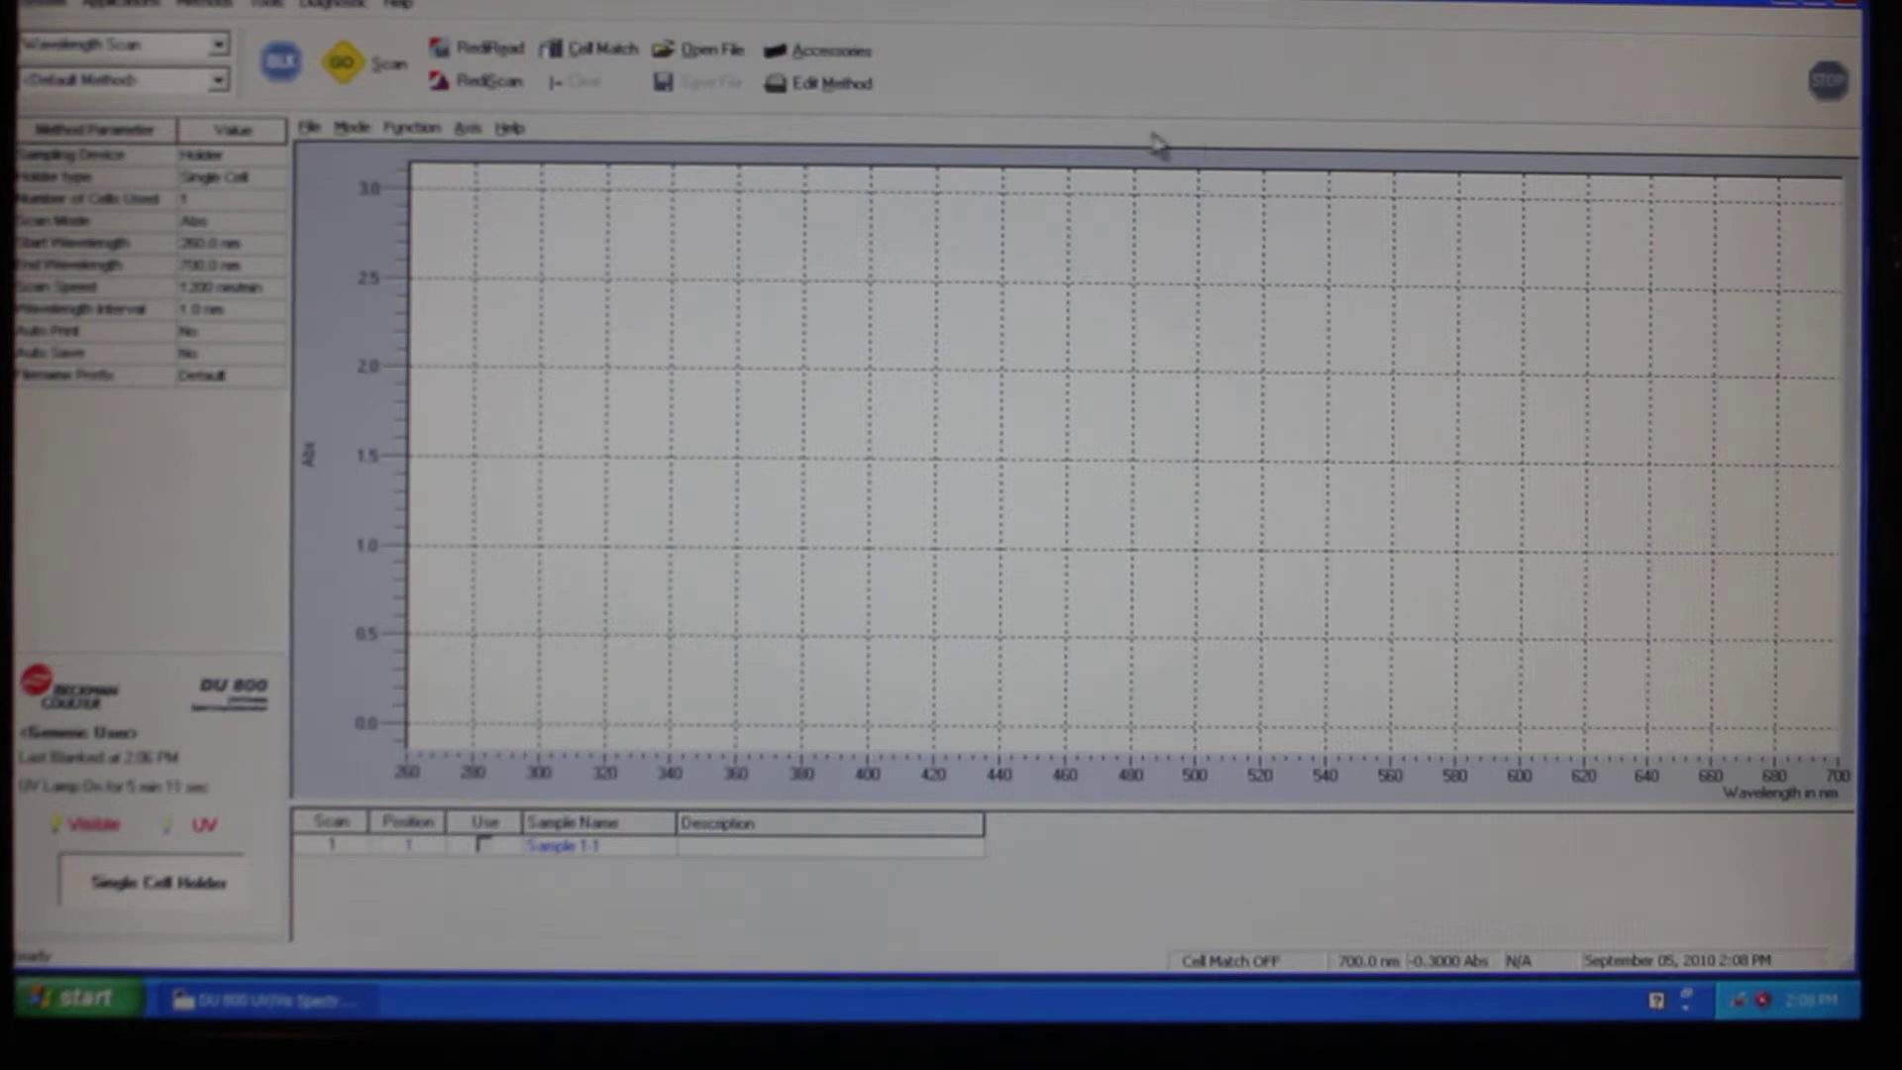
# Run the 260–700 nm wavelength scan of the holmium sample
pyautogui.click(347, 55)
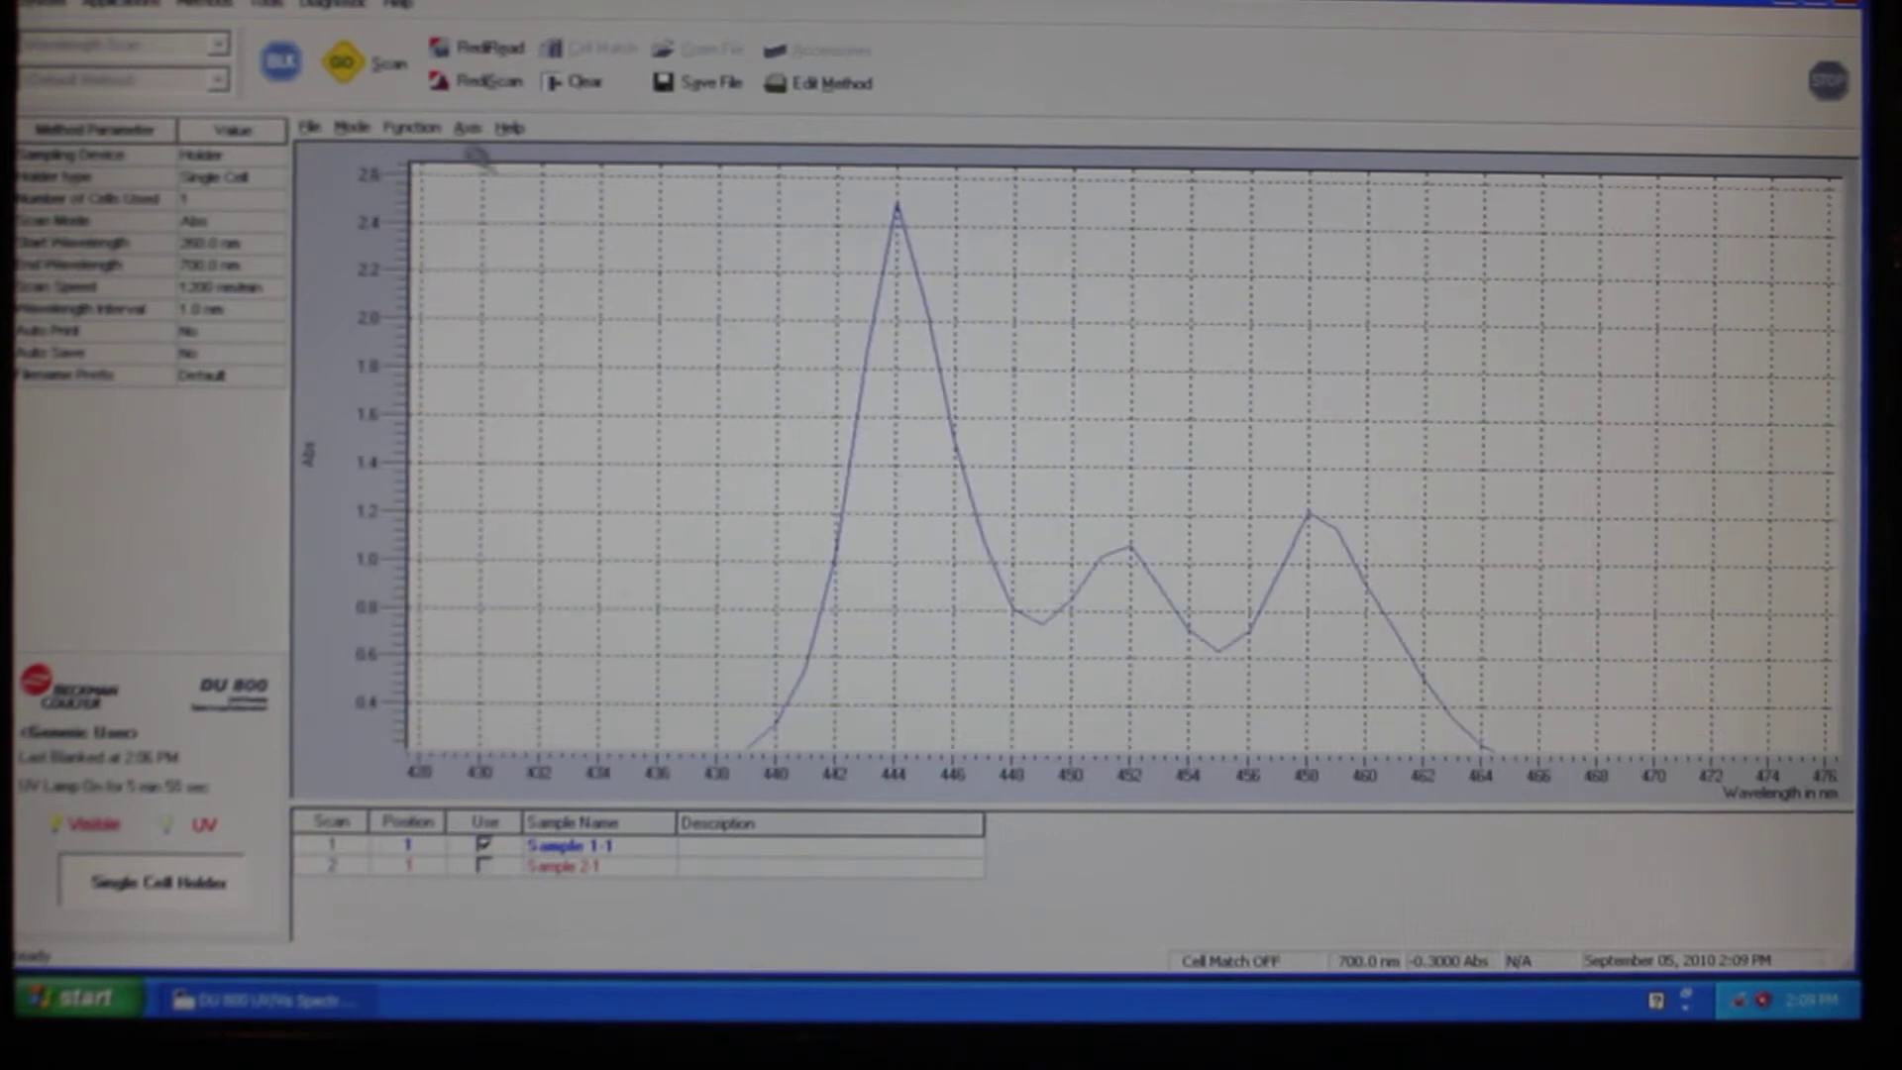
# Put the spectrum plot in Trace mode and read the value at the 444 nm peak
pyautogui.click(409, 127)
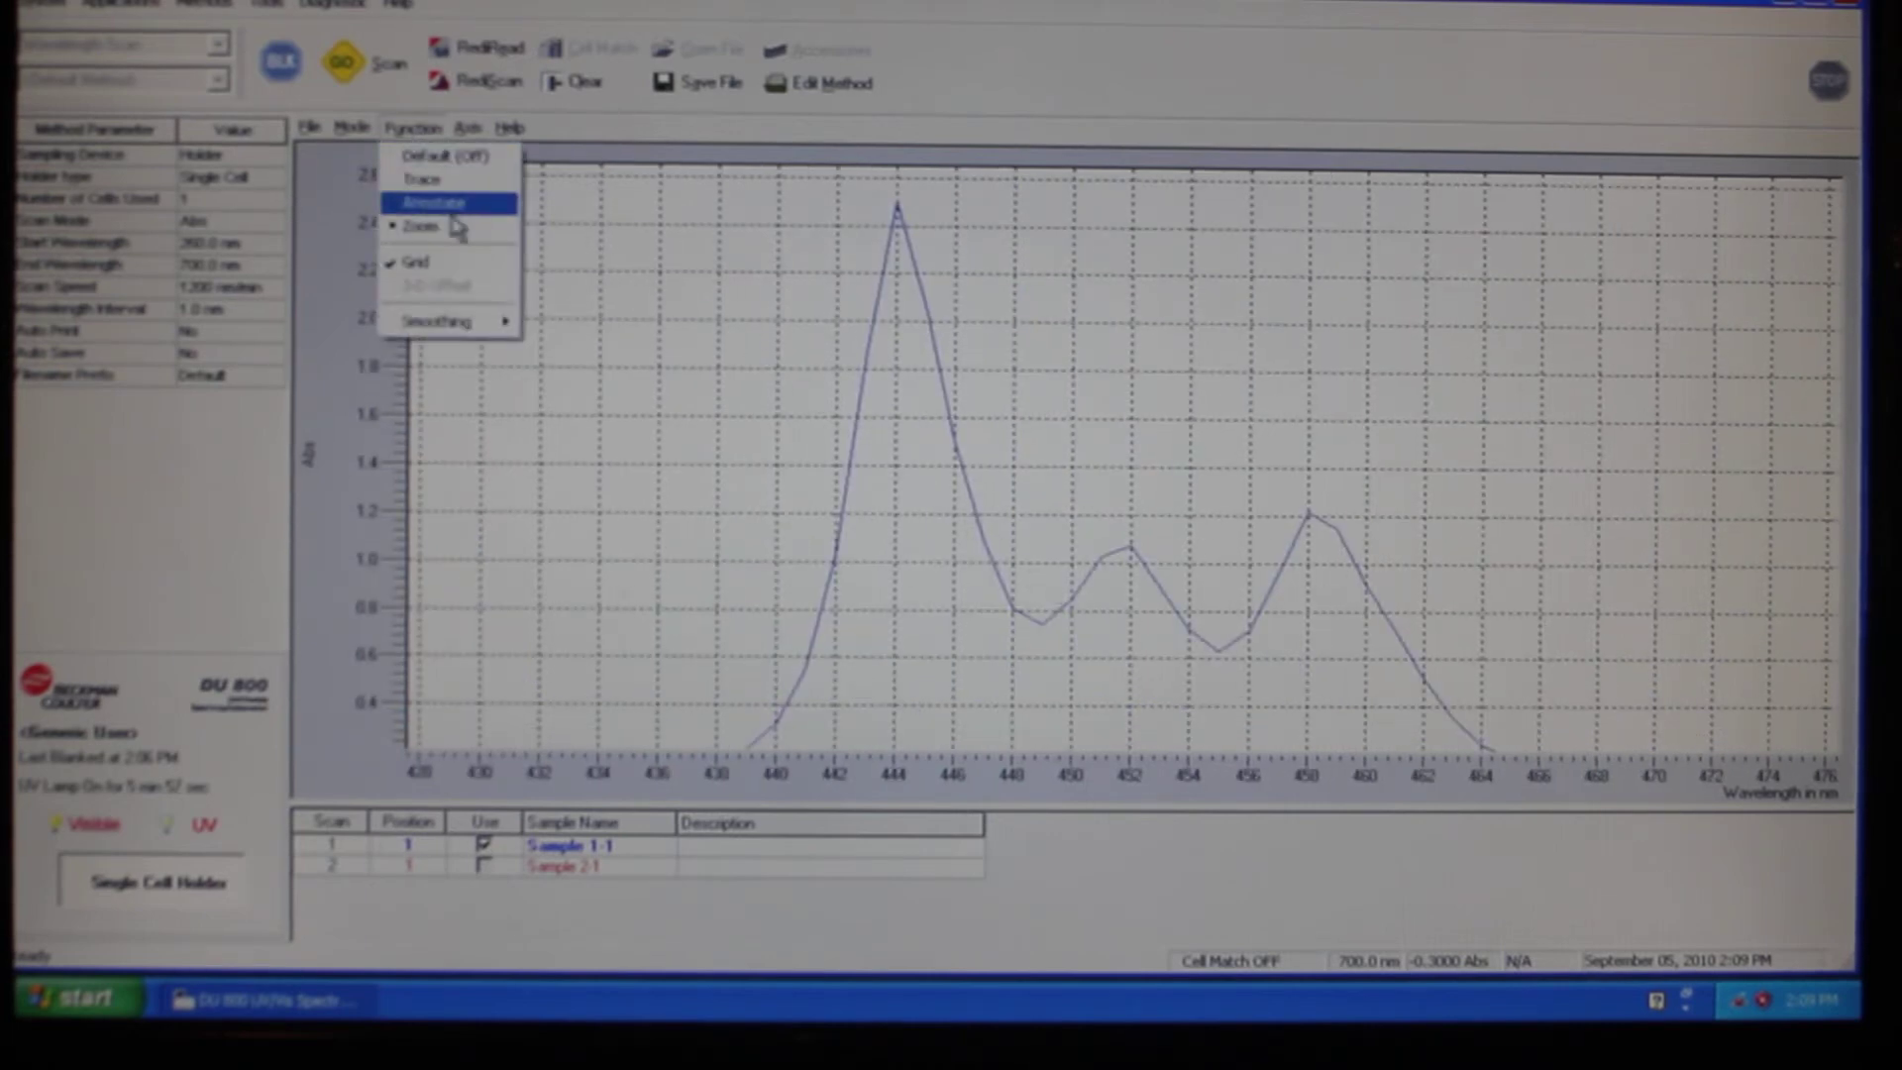
pyautogui.click(437, 202)
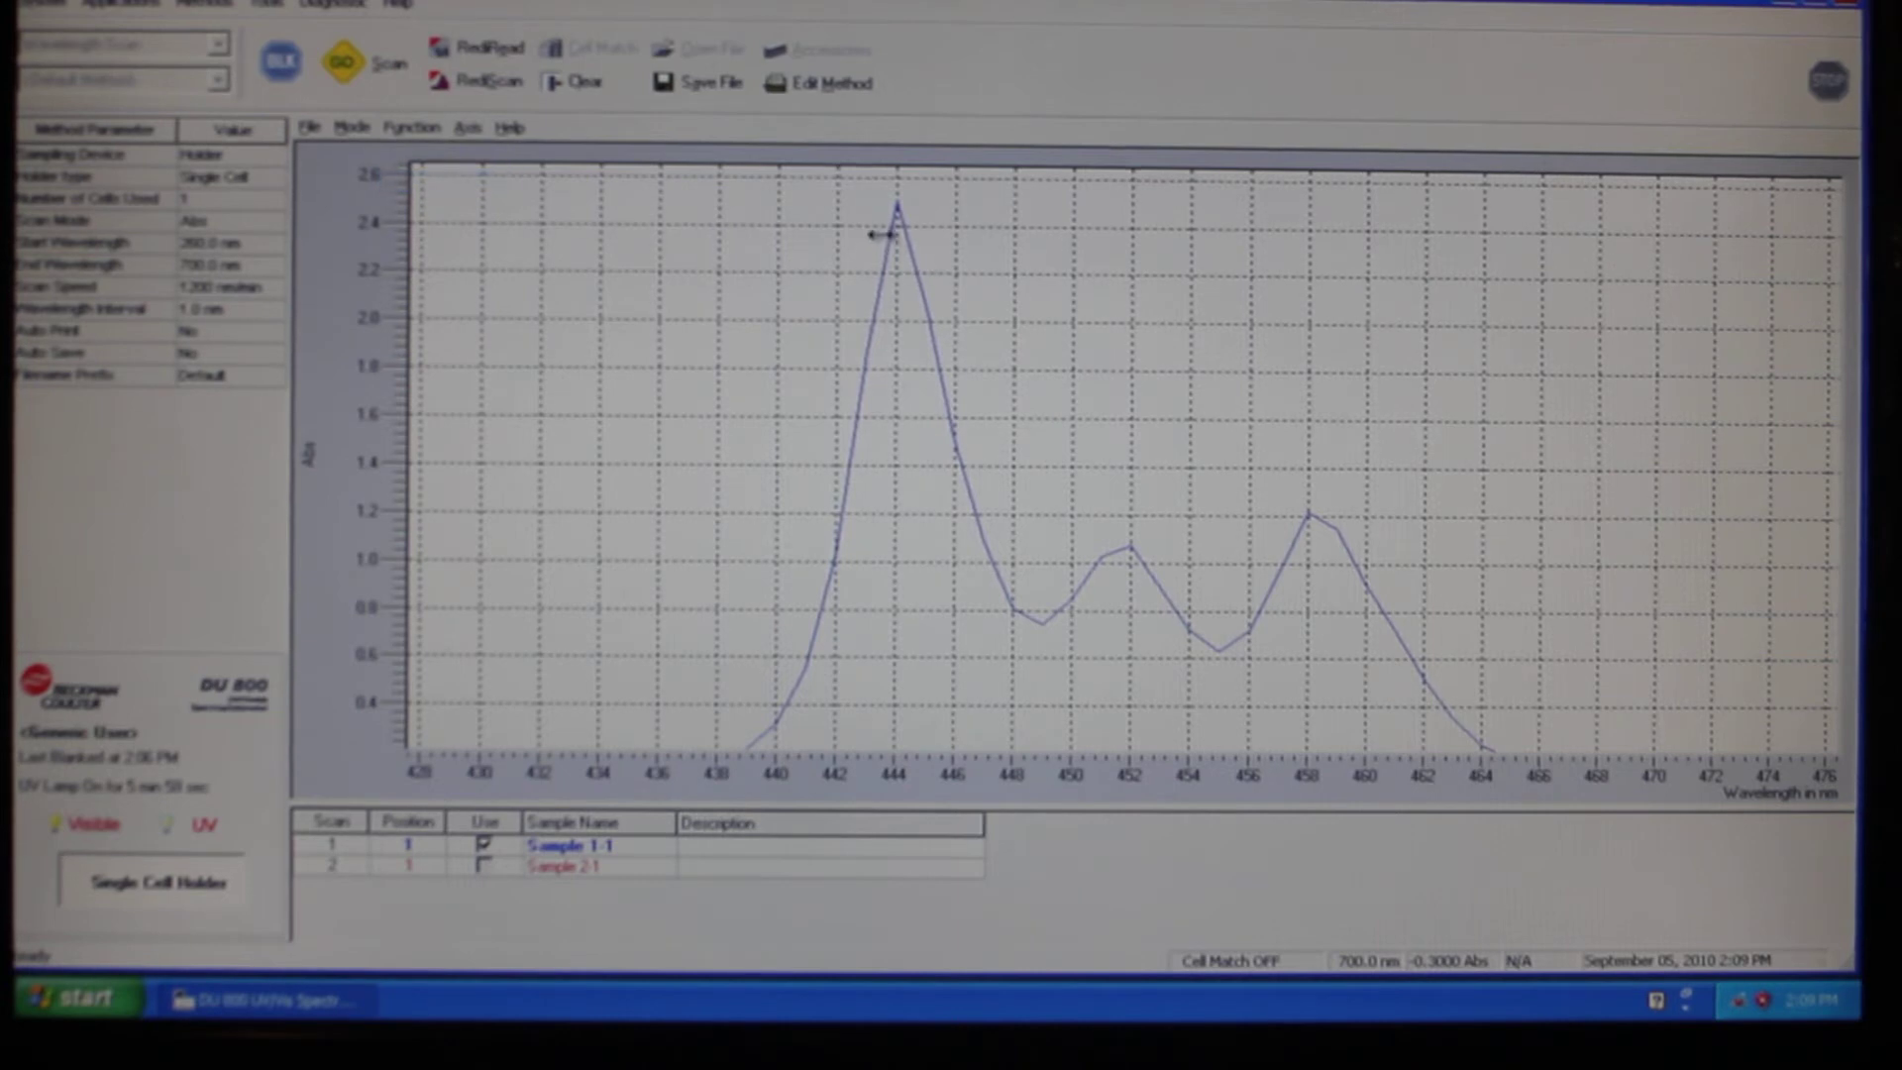
pyautogui.click(894, 238)
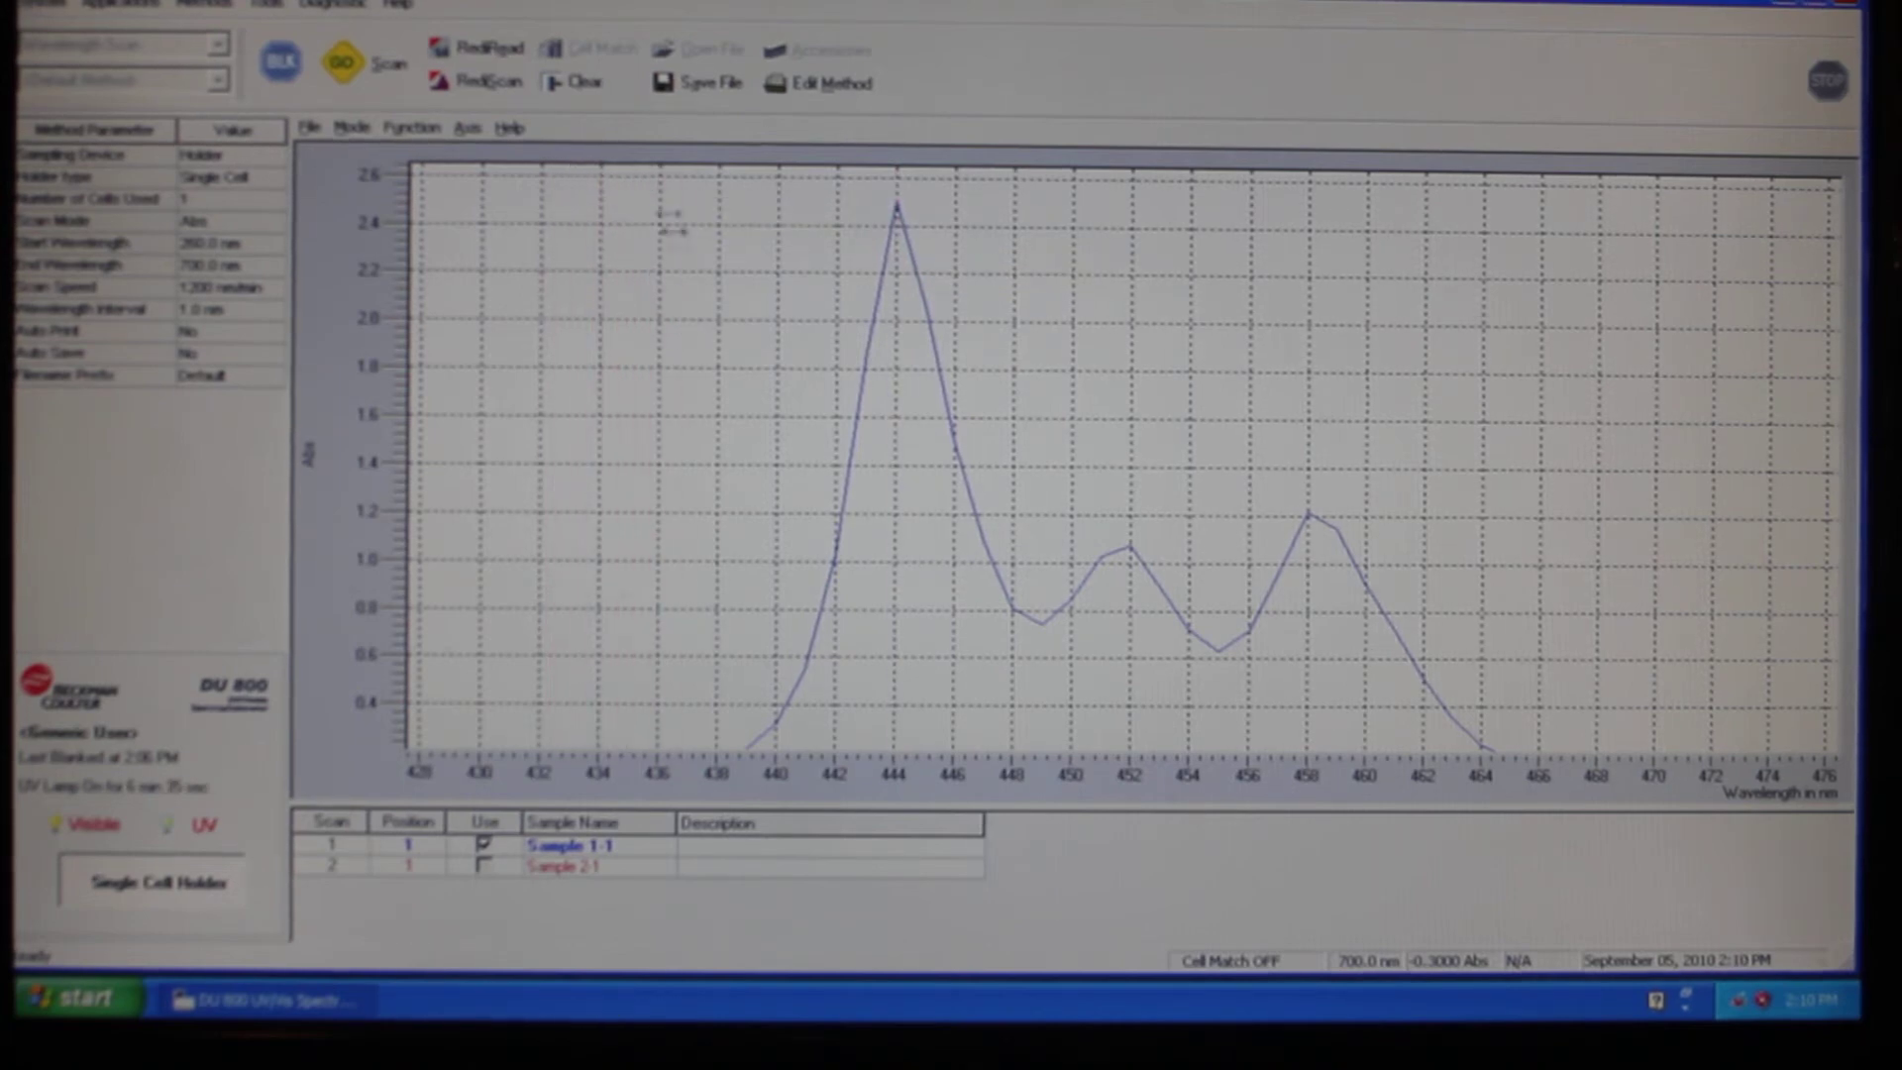
# Autoscale both axes to show the full 260–700 nm Sample 1-1 spectrum
pyautogui.click(428, 127)
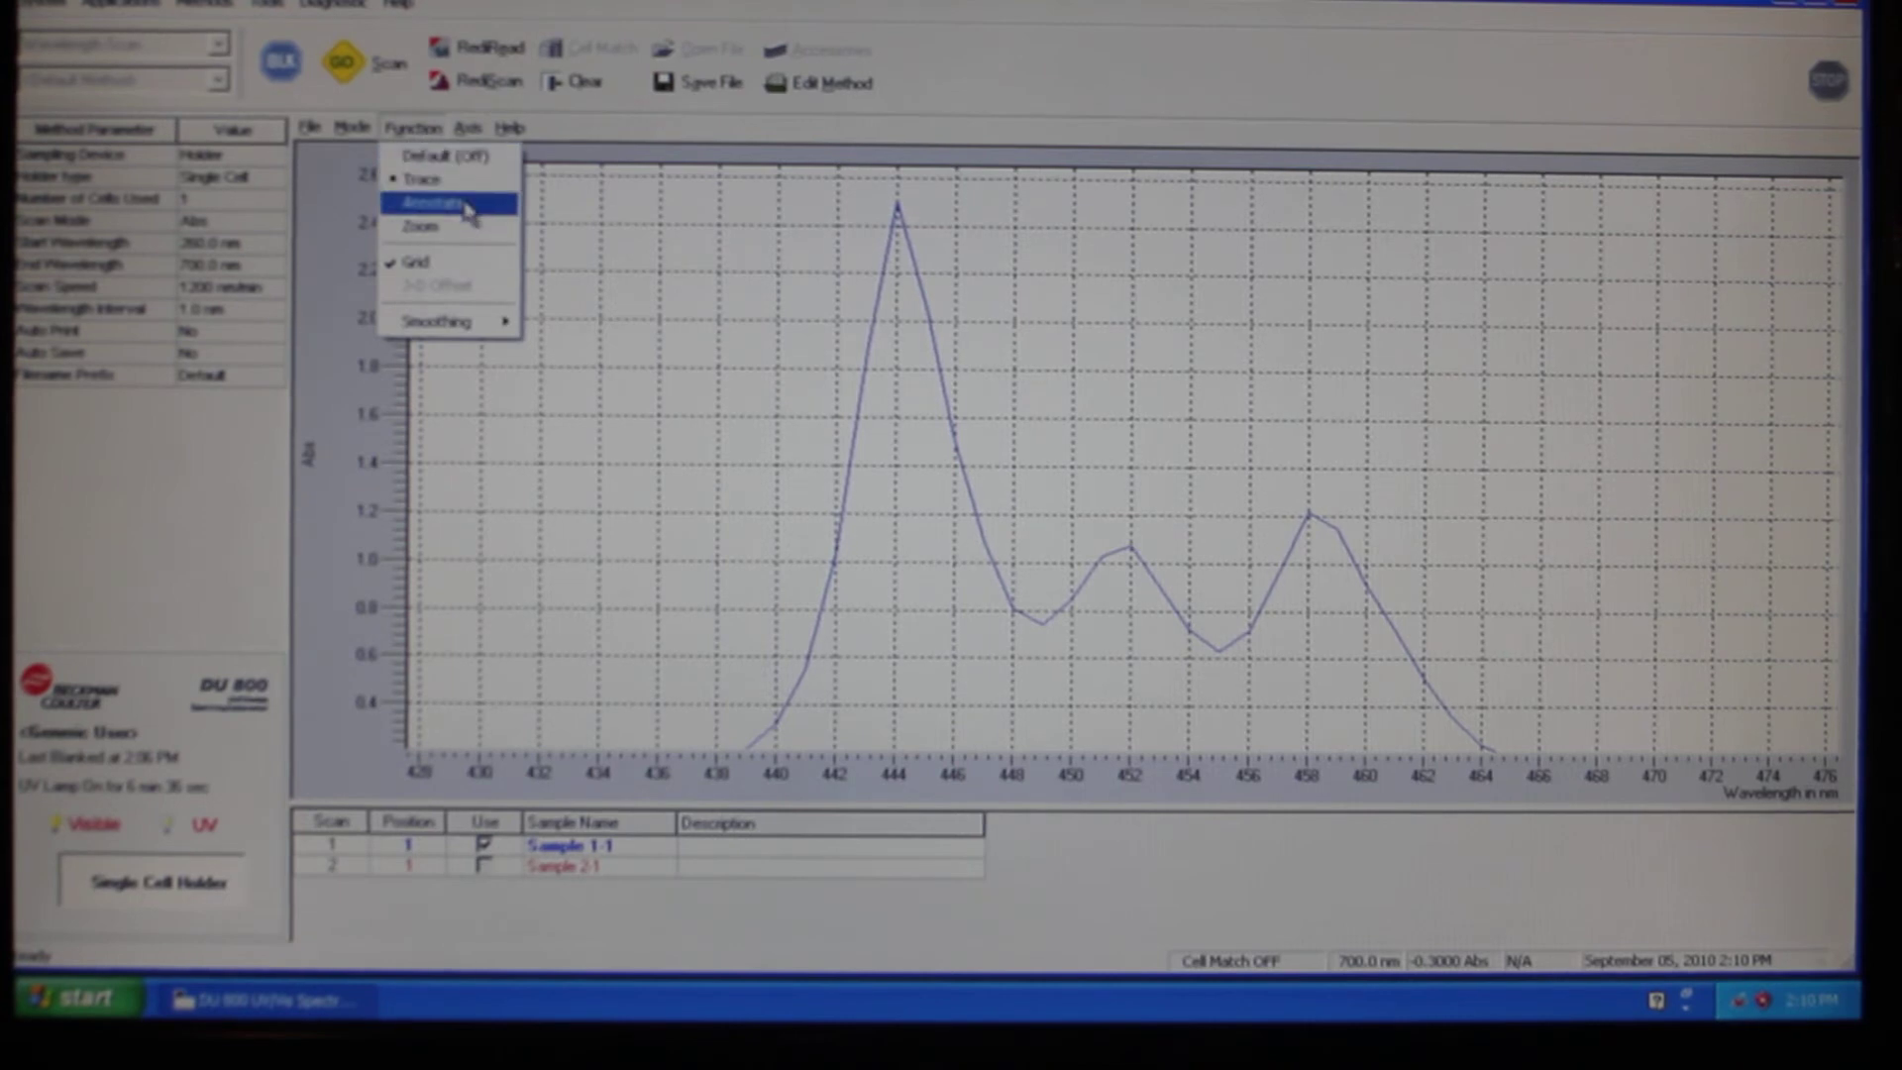
pyautogui.click(468, 127)
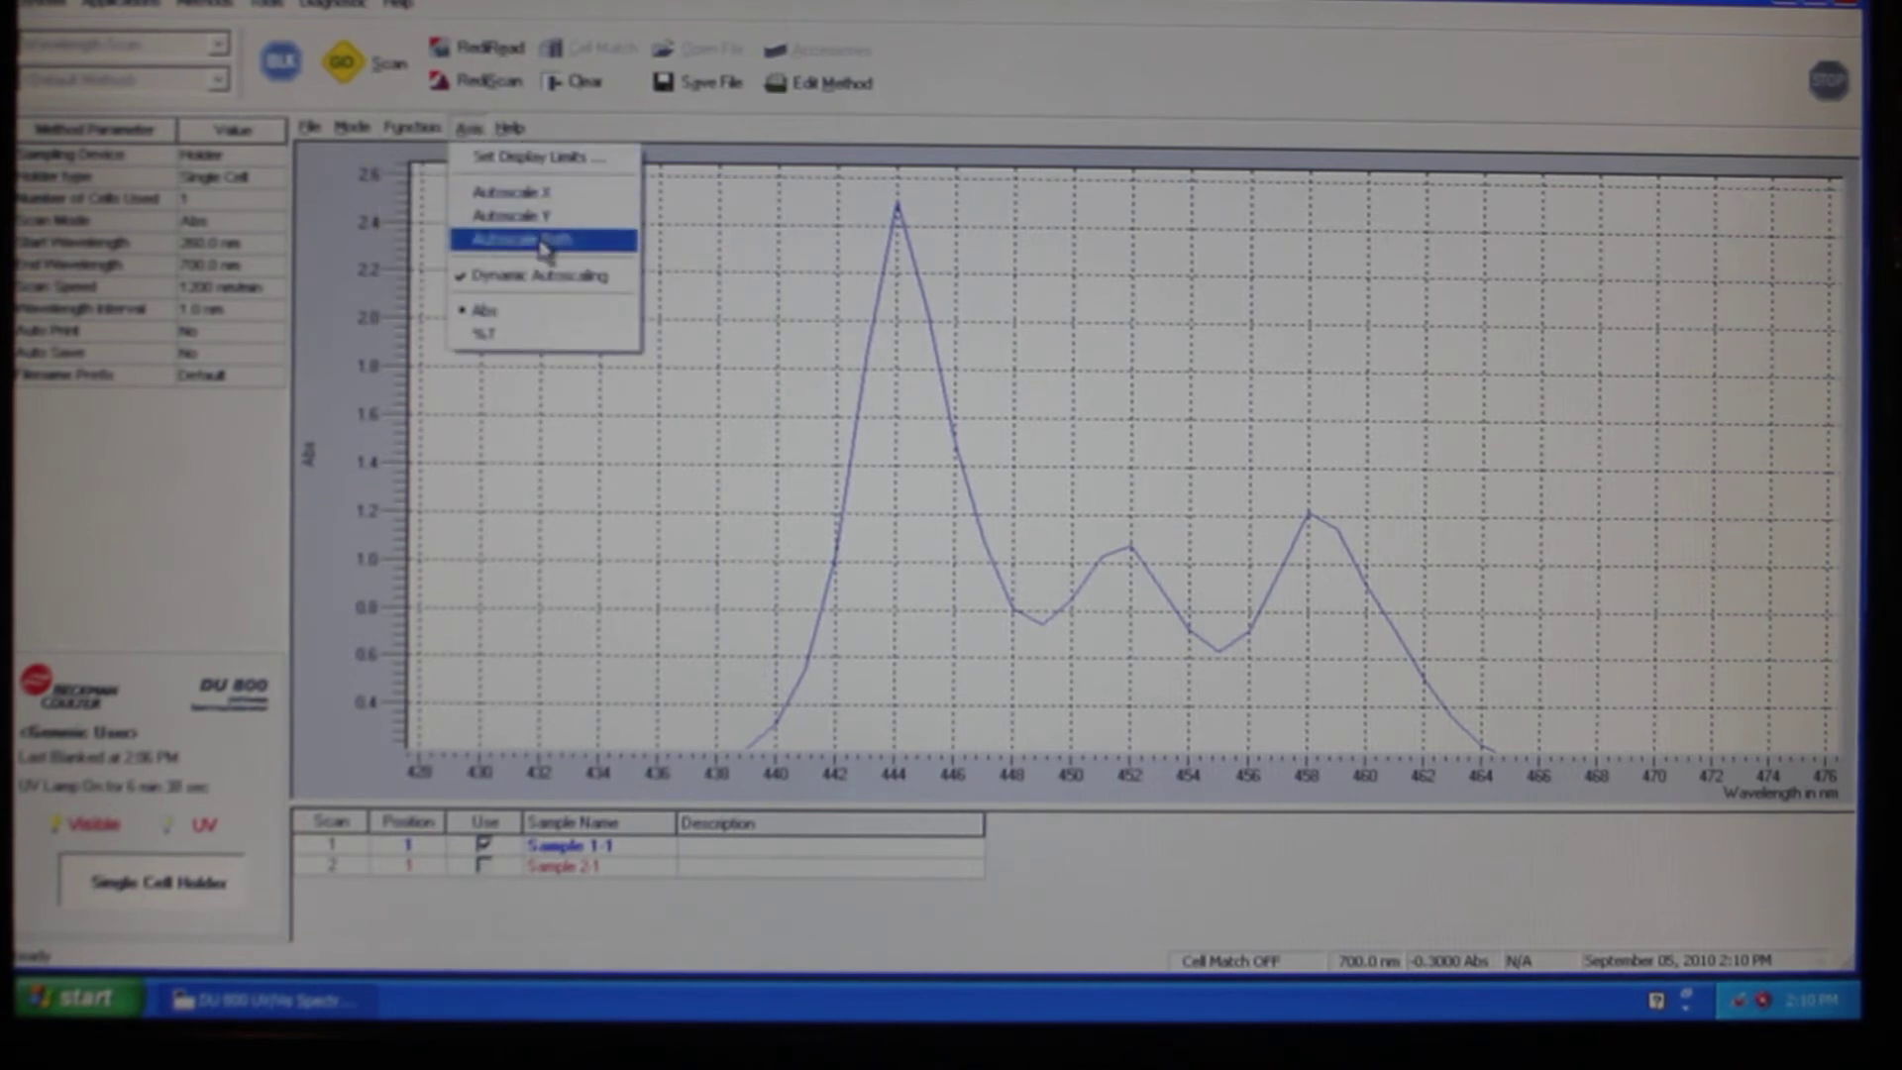
pyautogui.click(539, 240)
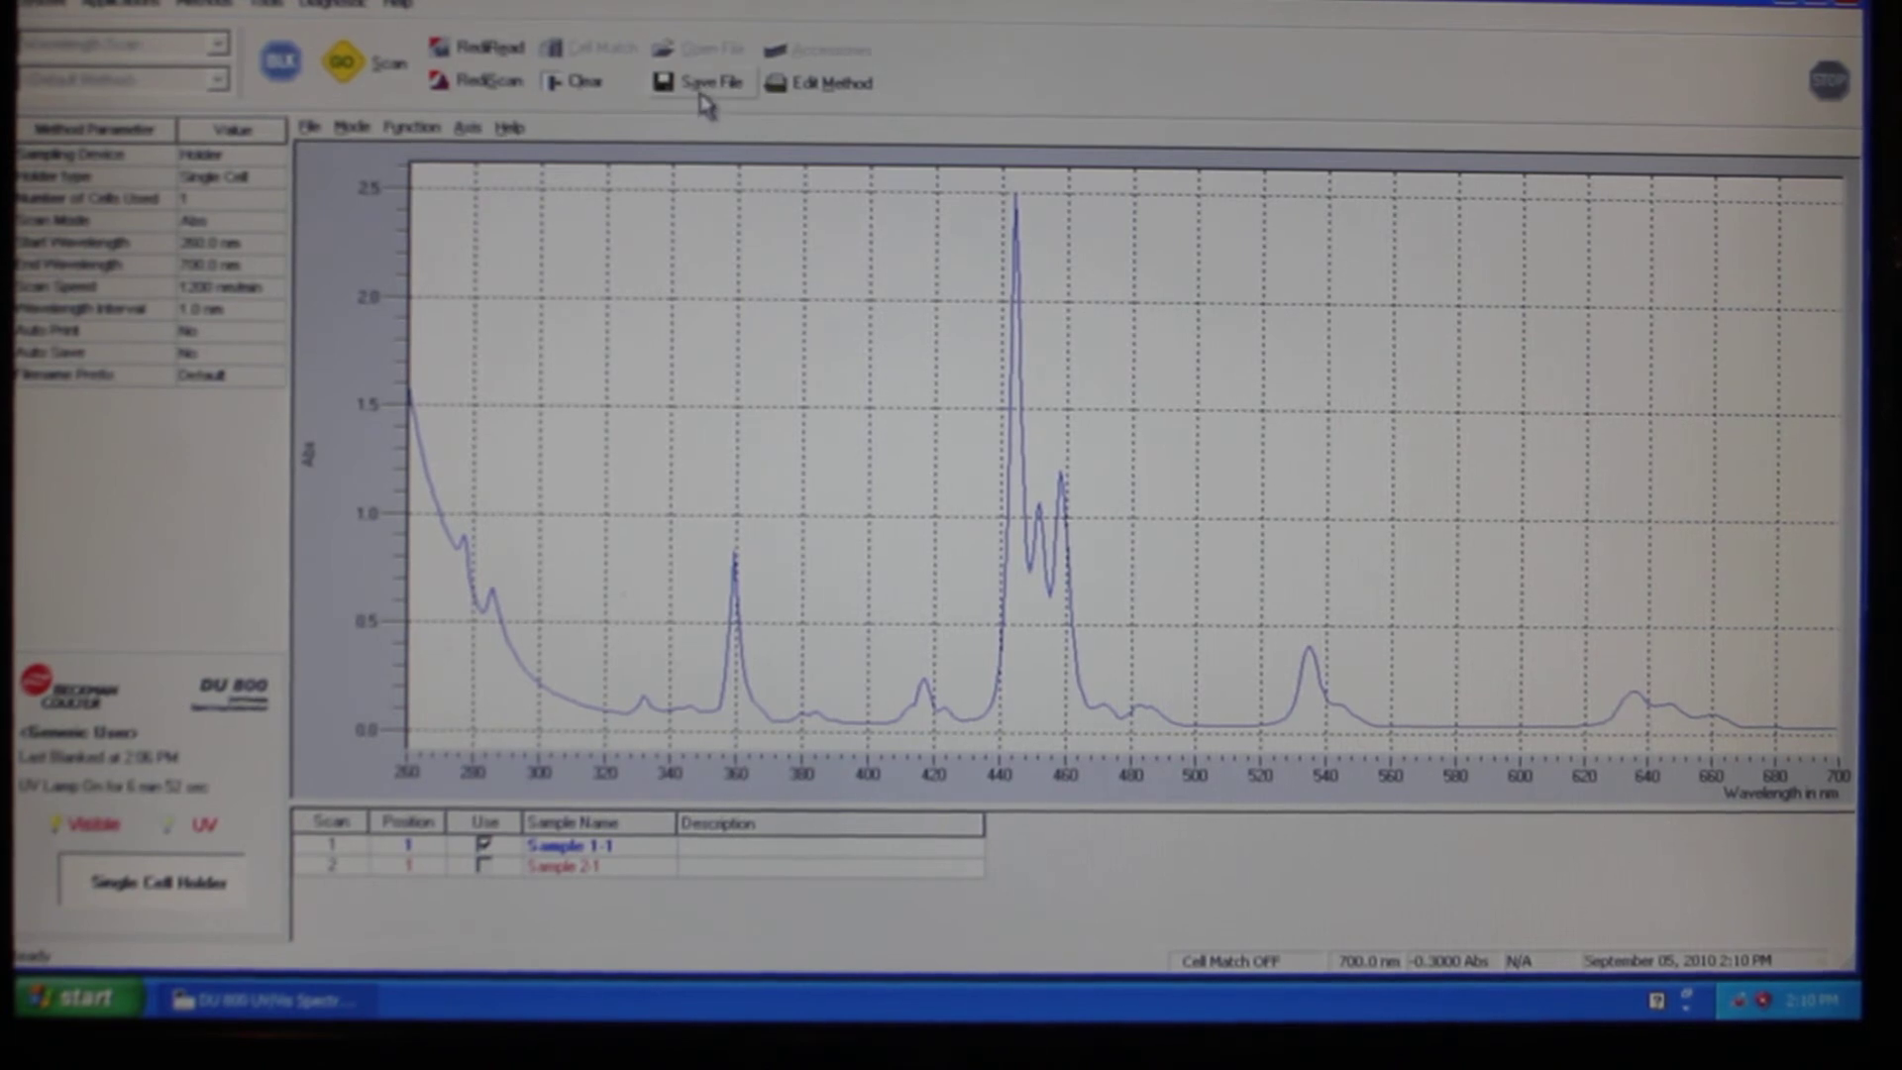
pyautogui.moveTo(576, 86)
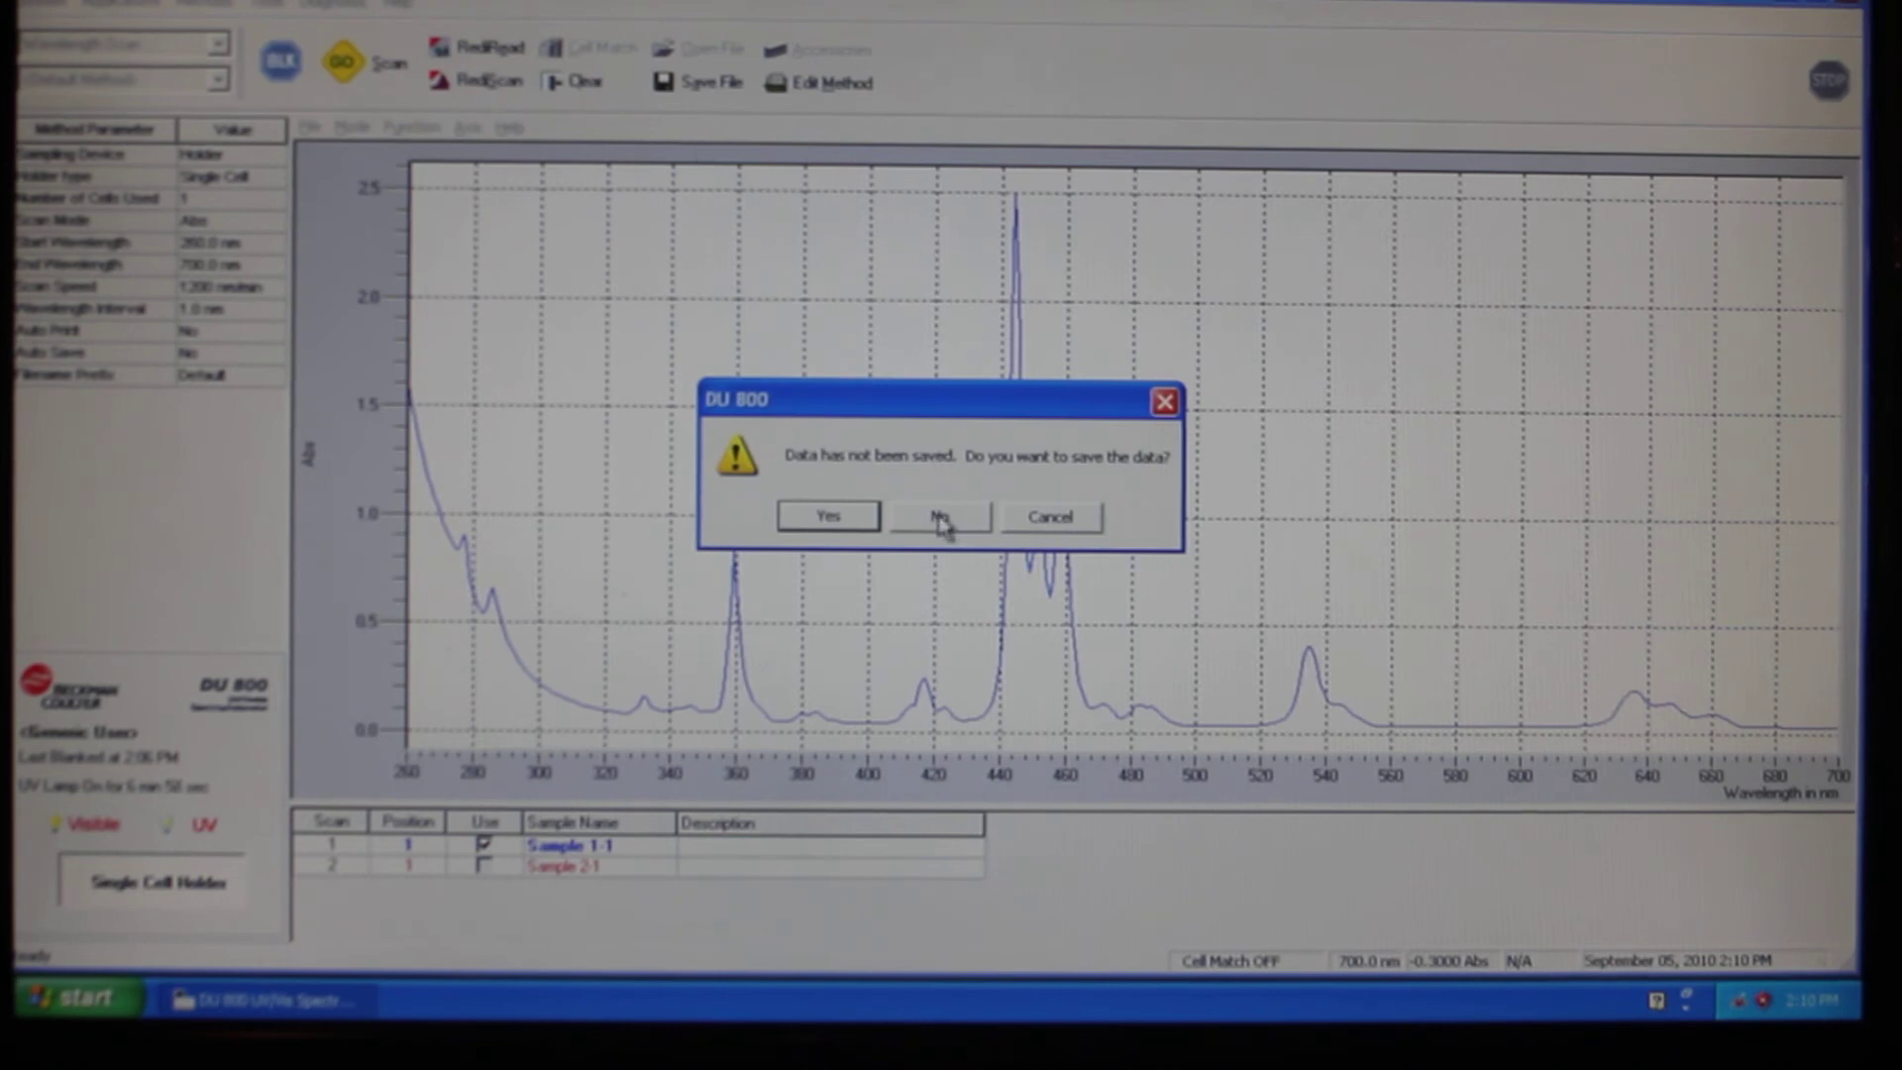
# Discard the unsaved scan and load the DU 1, 02 nm Holmium.dux data file
pyautogui.click(939, 516)
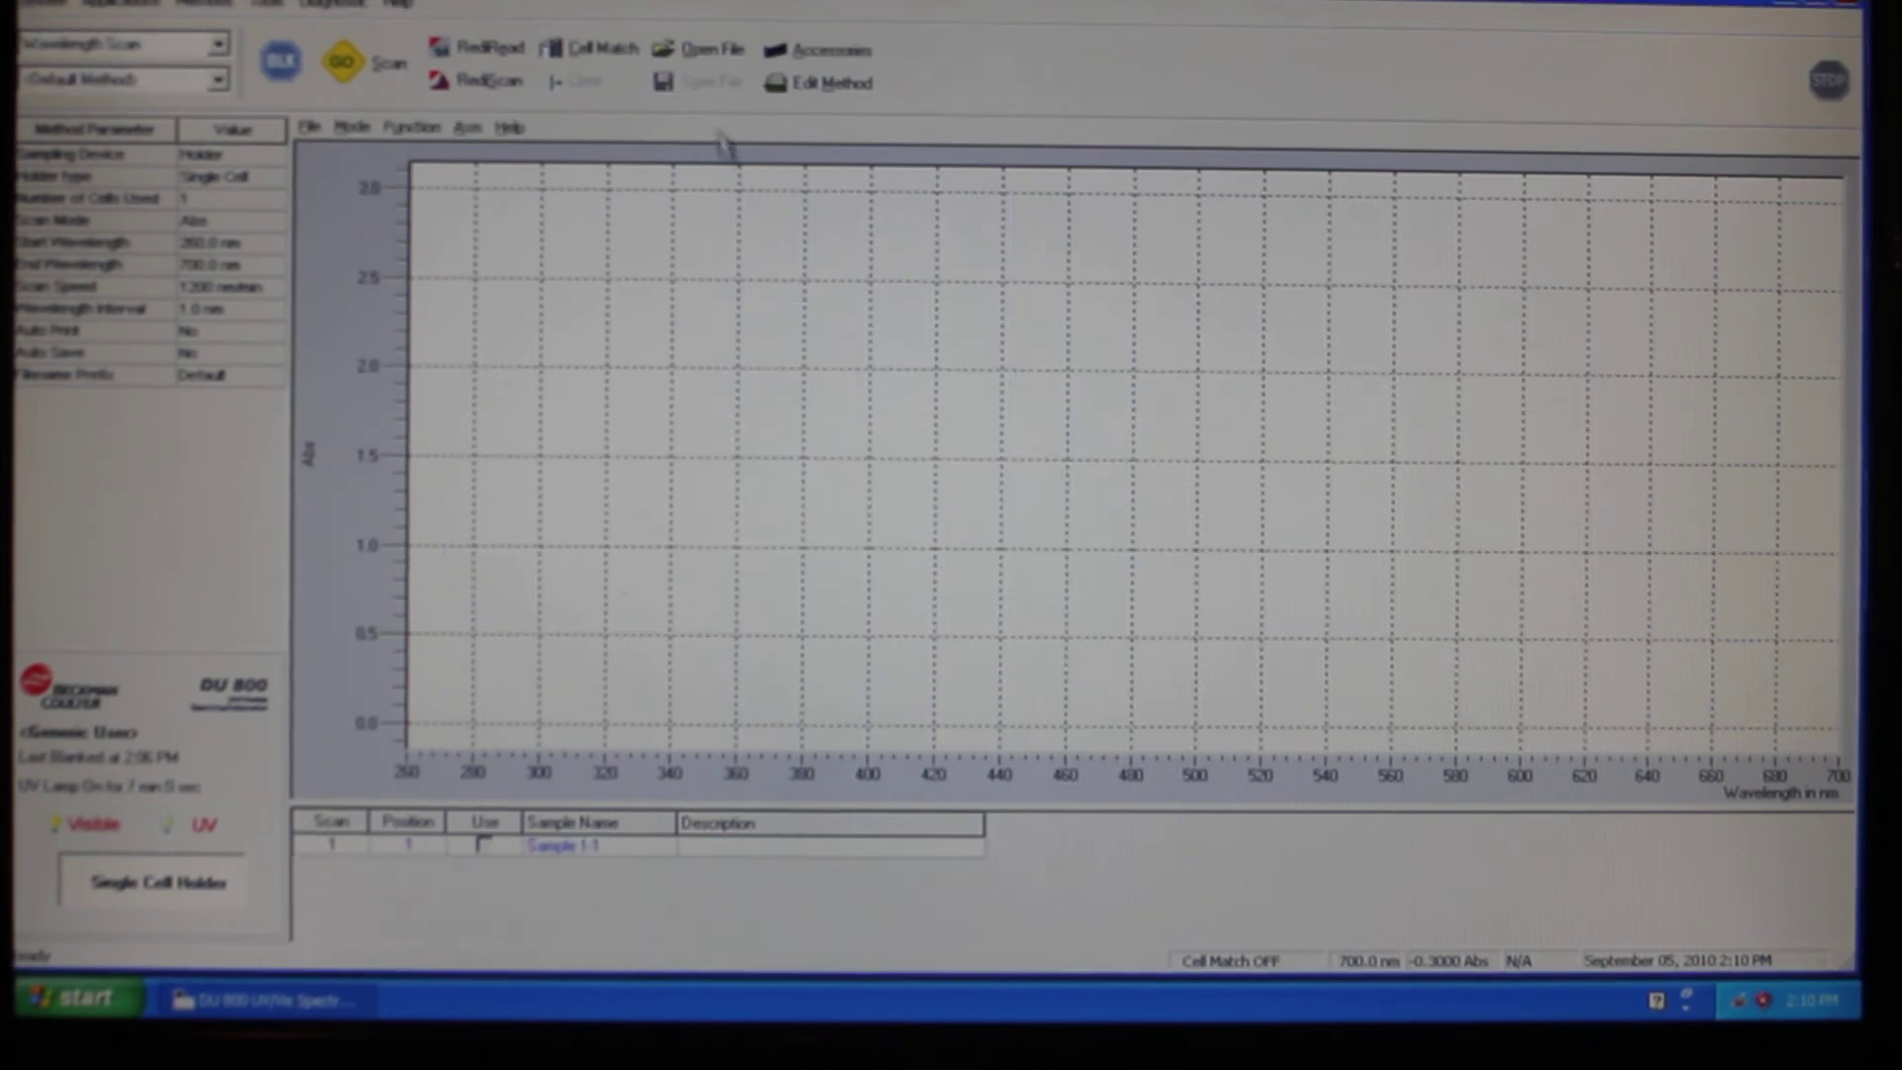
pyautogui.click(699, 46)
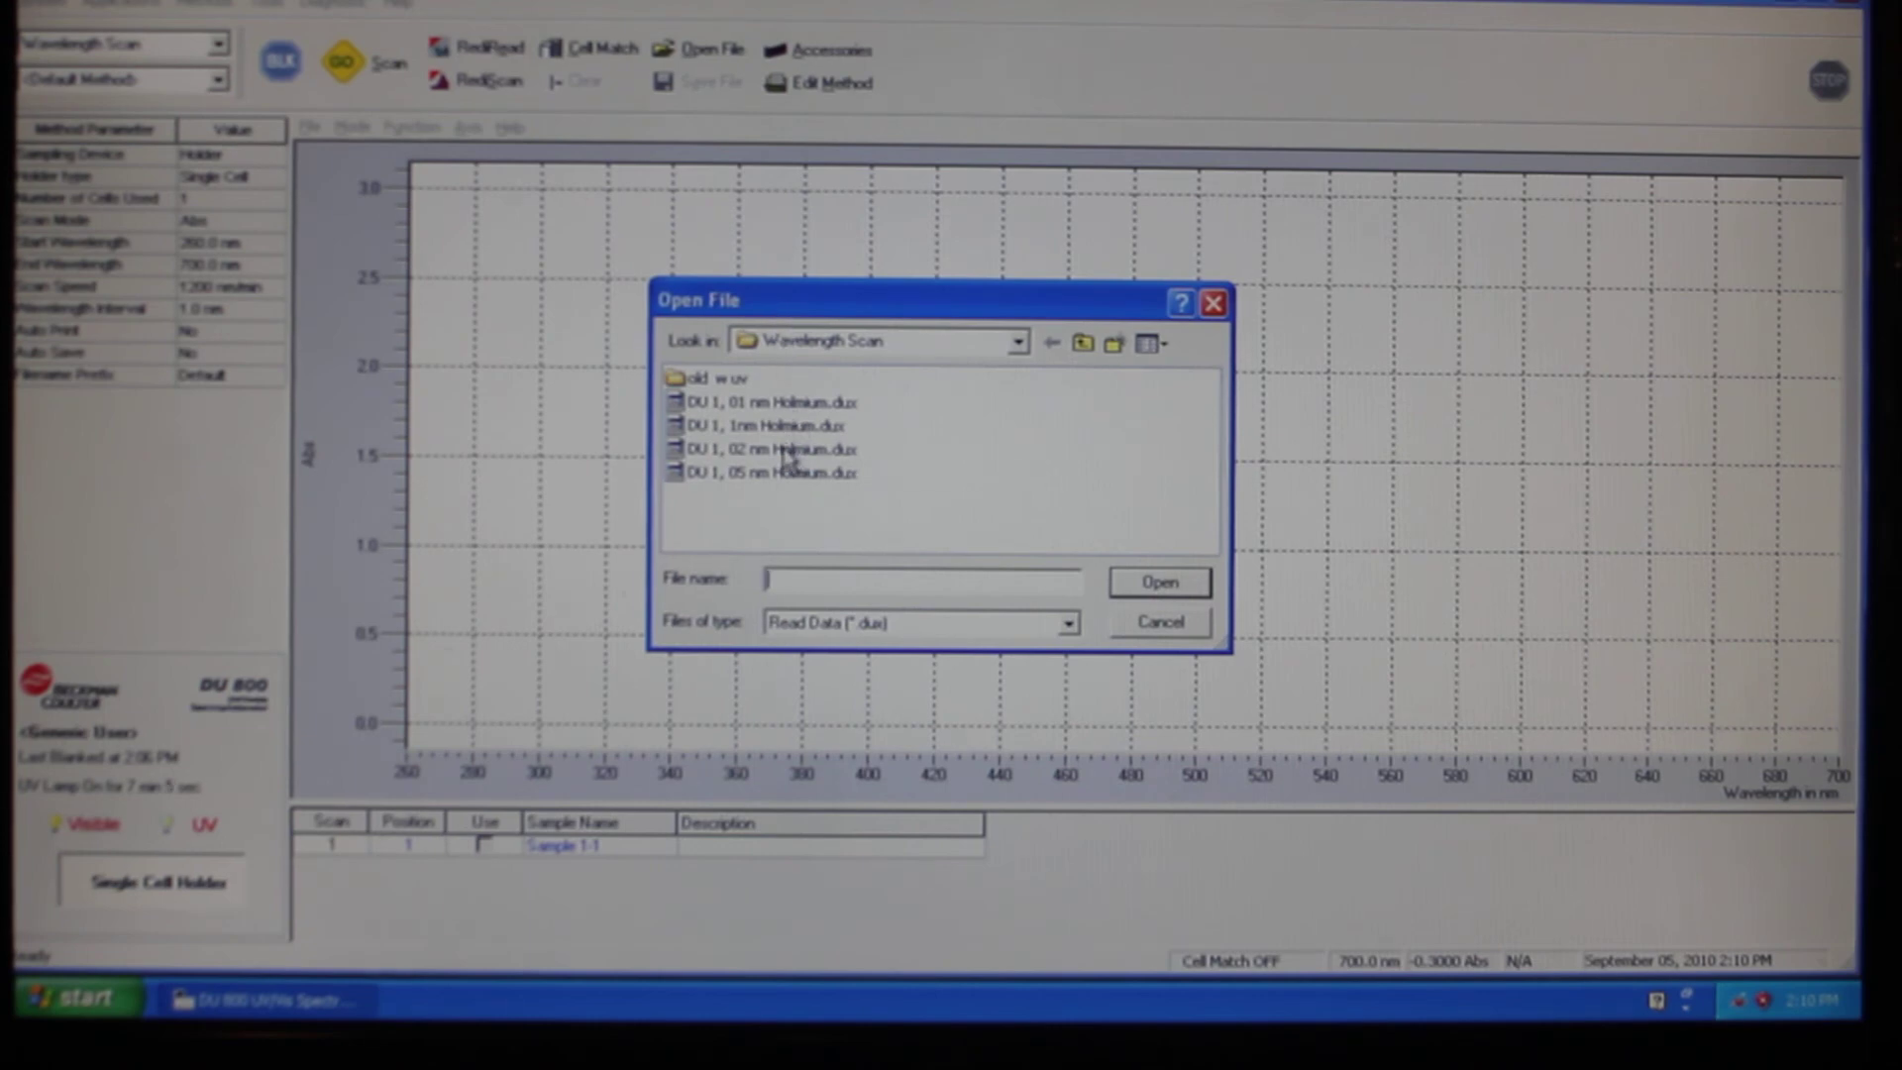
pyautogui.click(763, 448)
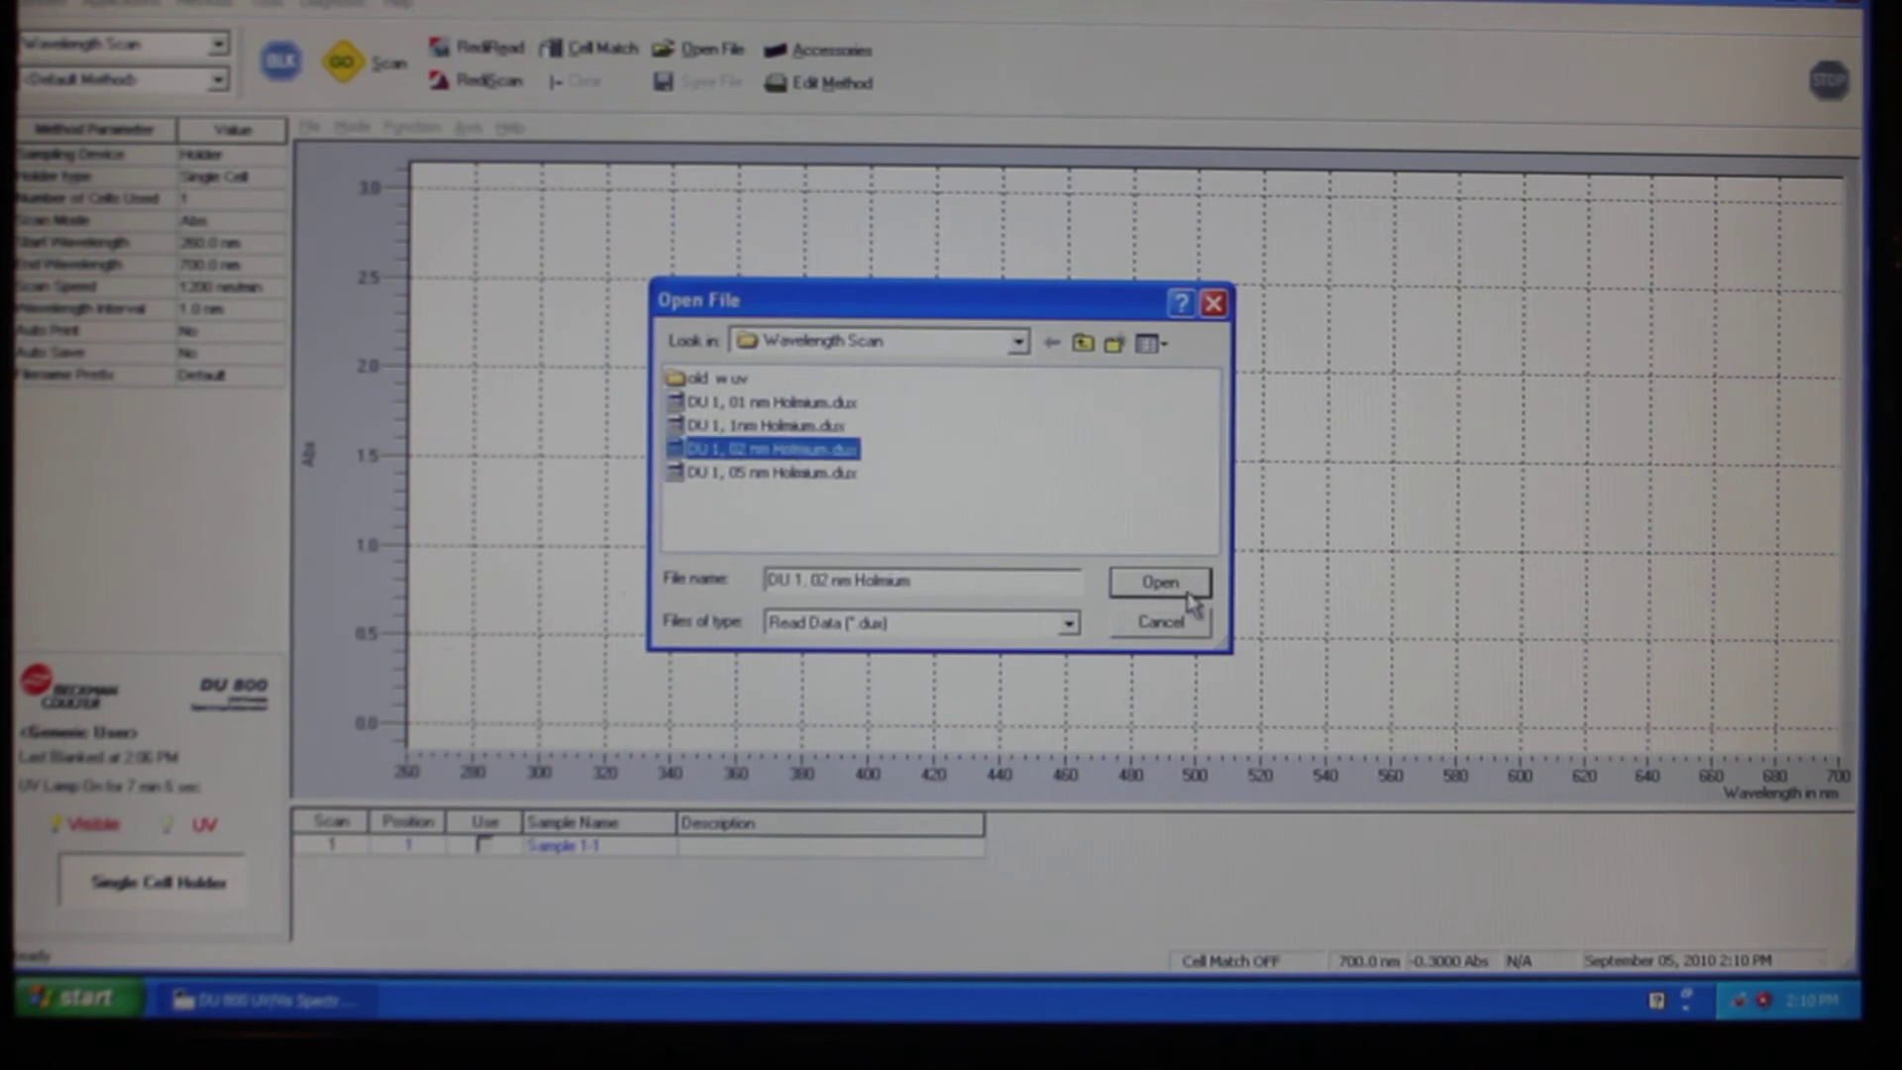
pyautogui.click(1161, 583)
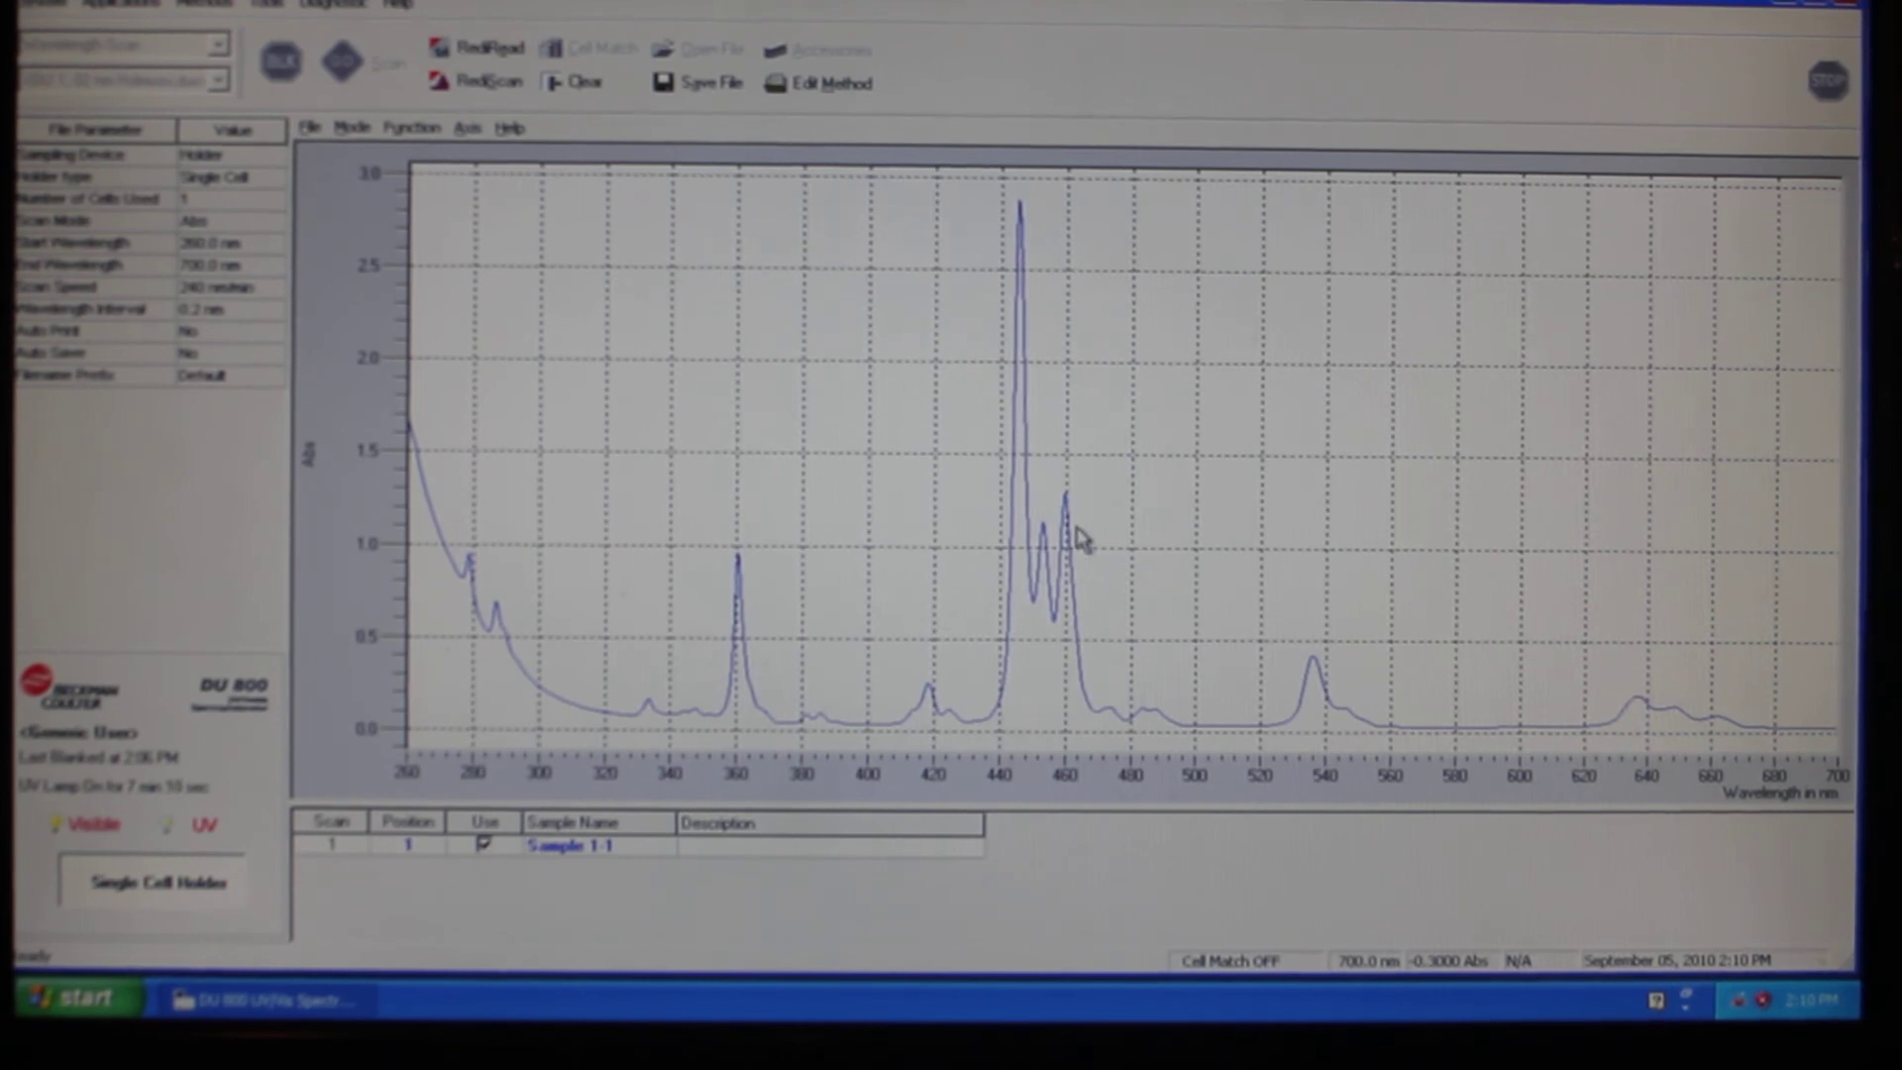
pyautogui.moveTo(444, 309)
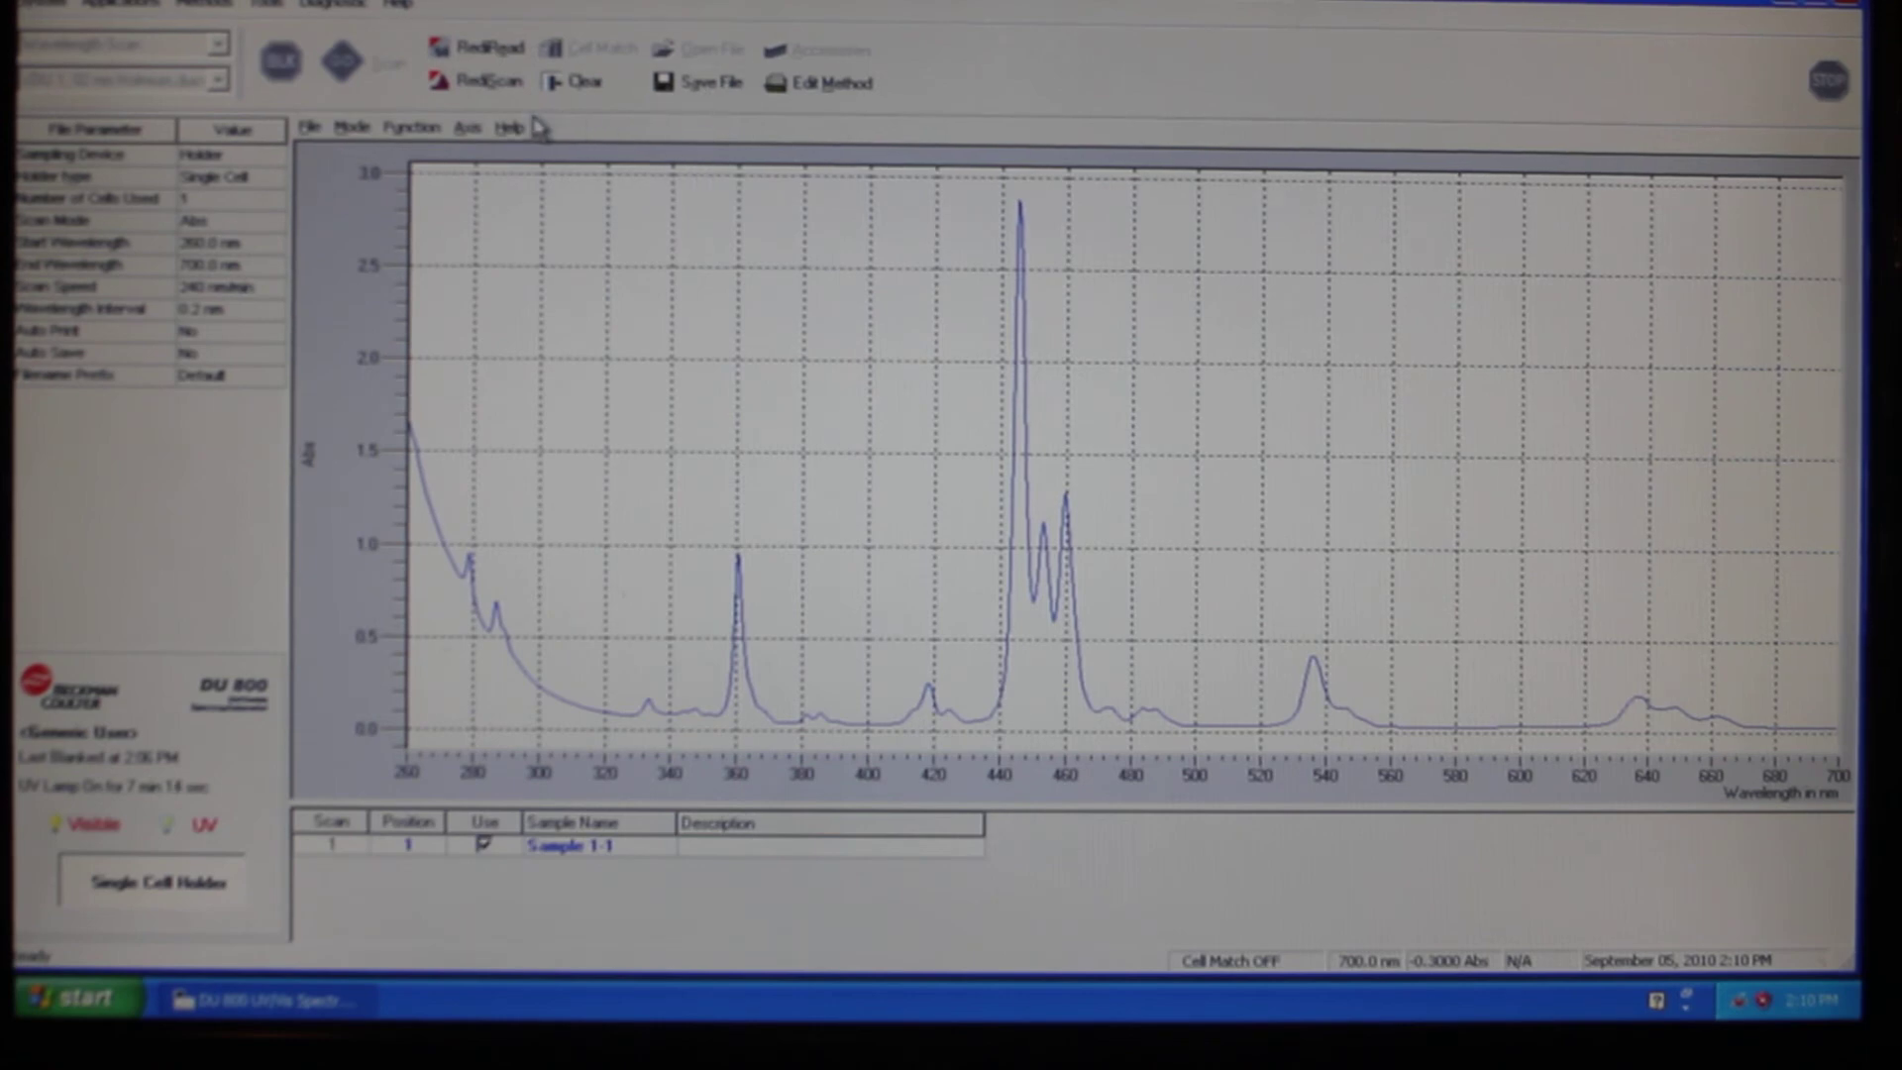
# Zoom the spectrum to about 432–478 nm around the 445 nm peak and enable trace readout
pyautogui.click(408, 126)
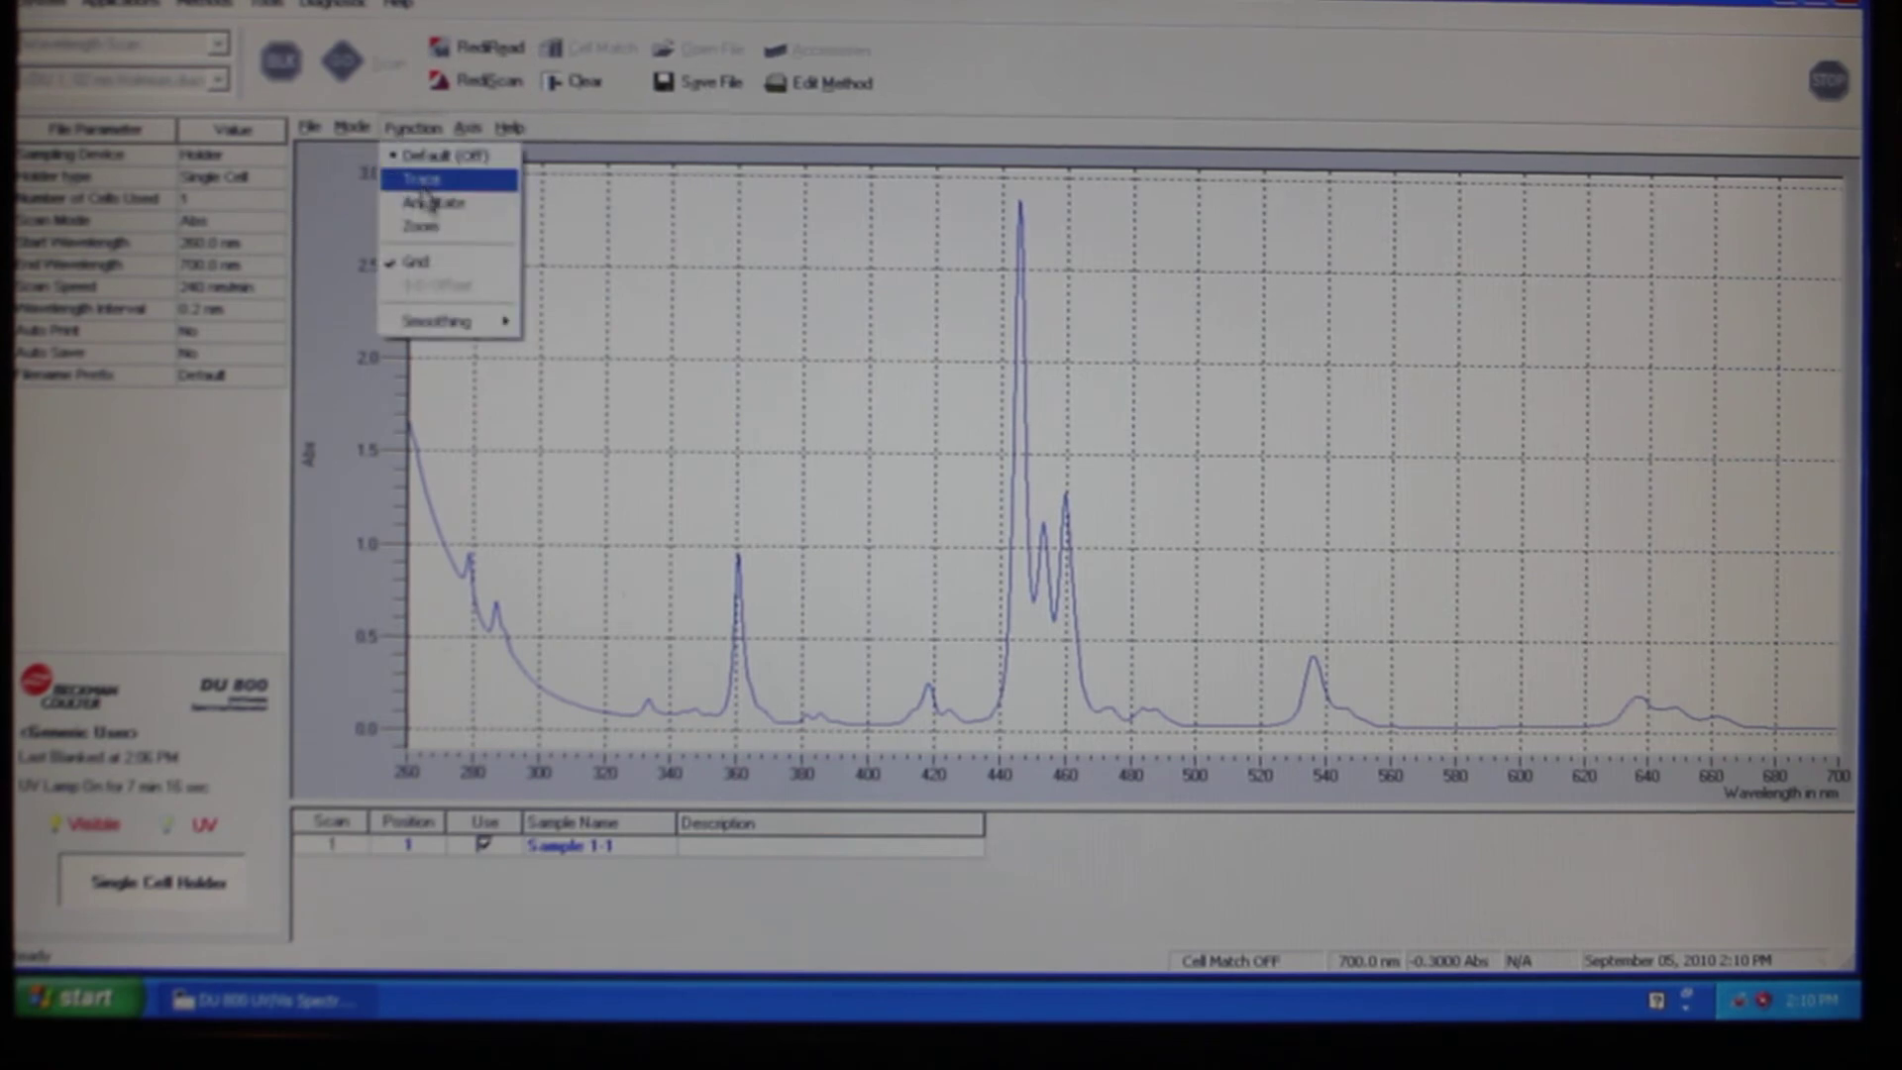
pyautogui.click(416, 178)
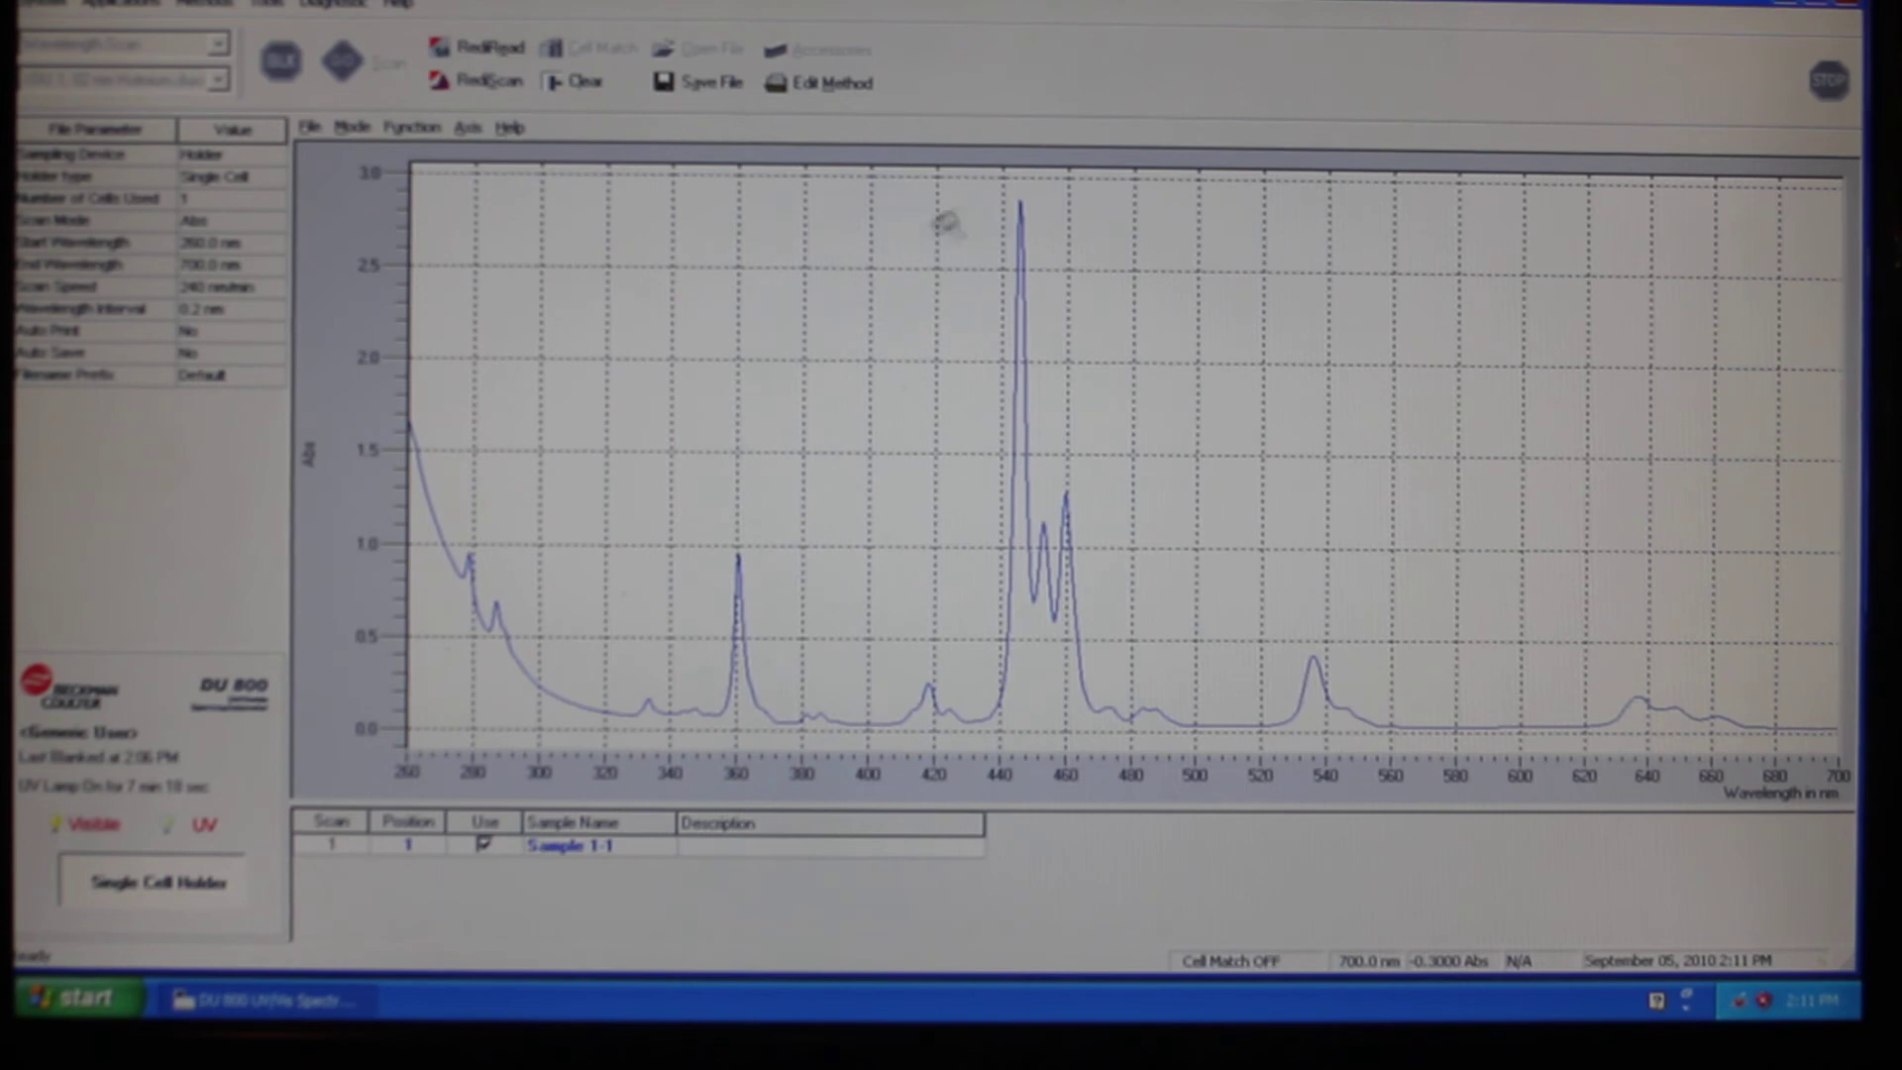
pyautogui.moveTo(979, 172); pyautogui.dragTo(1112, 596)
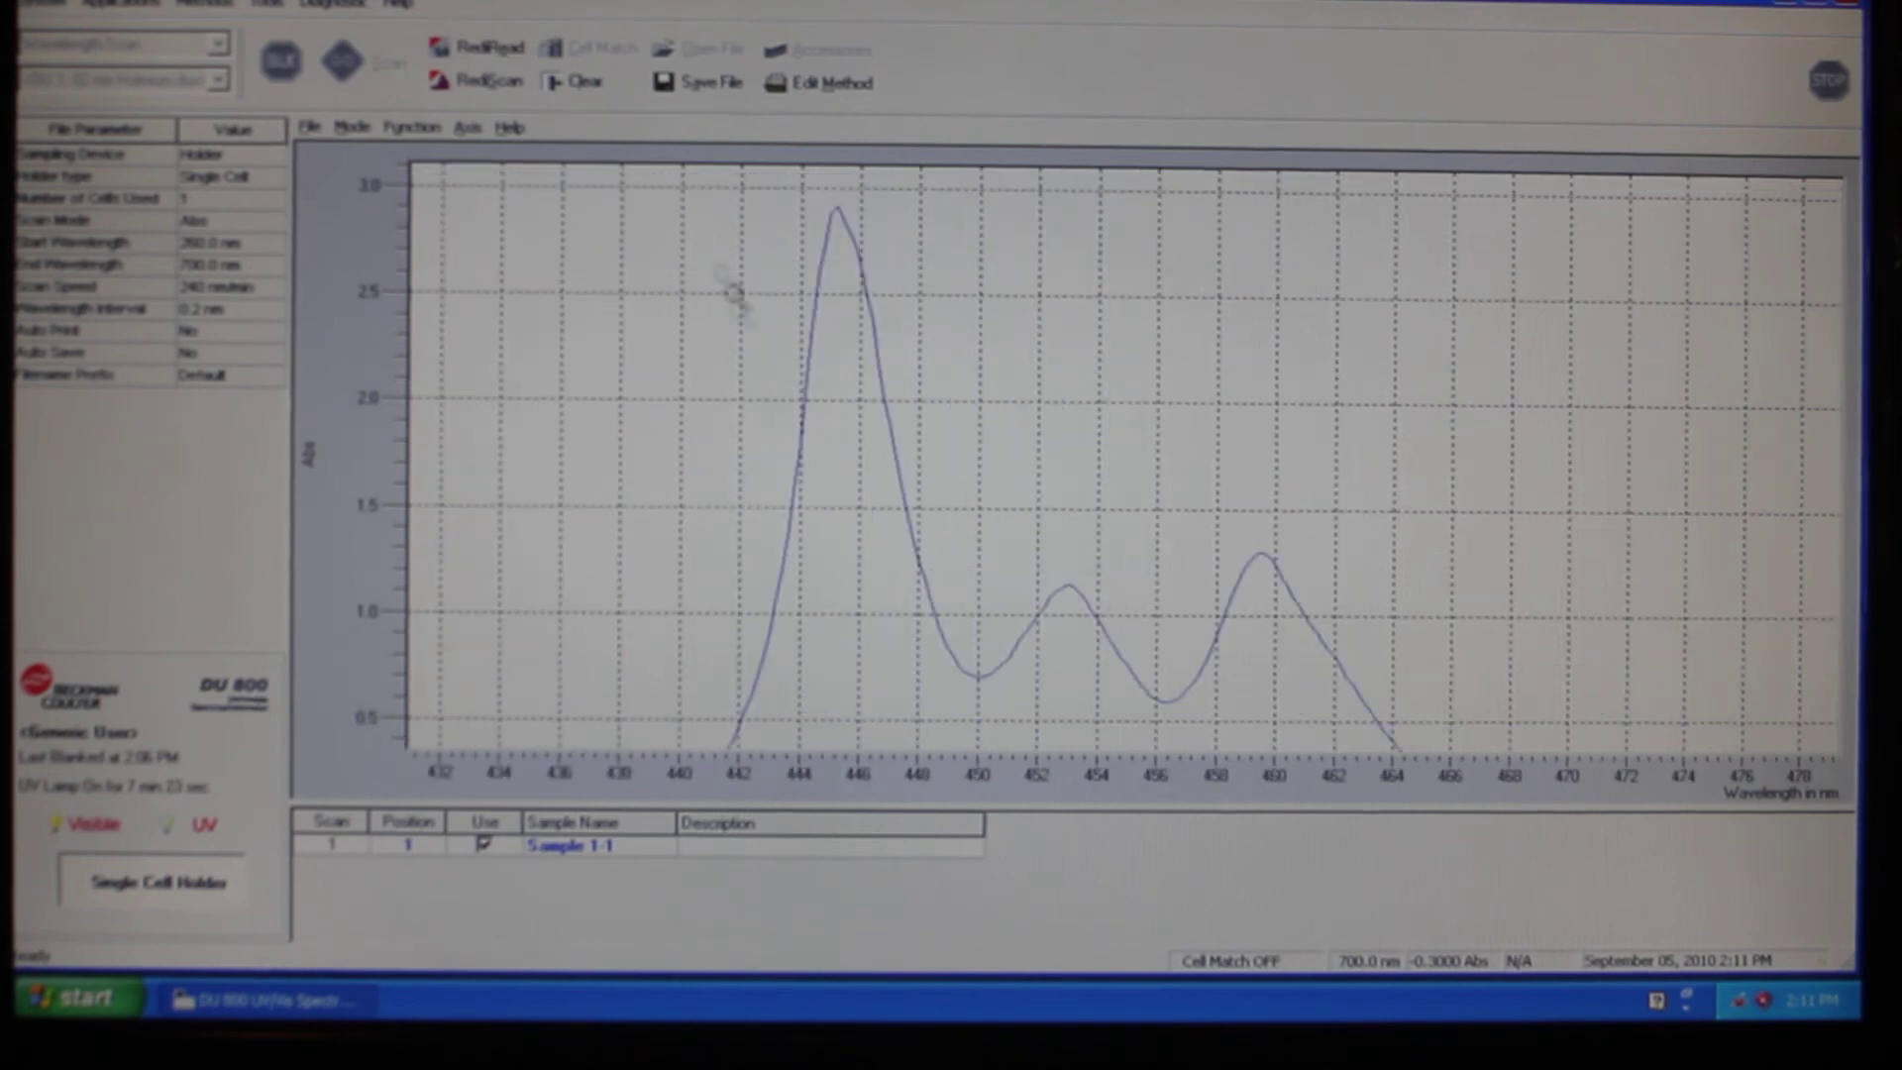
pyautogui.click(467, 127)
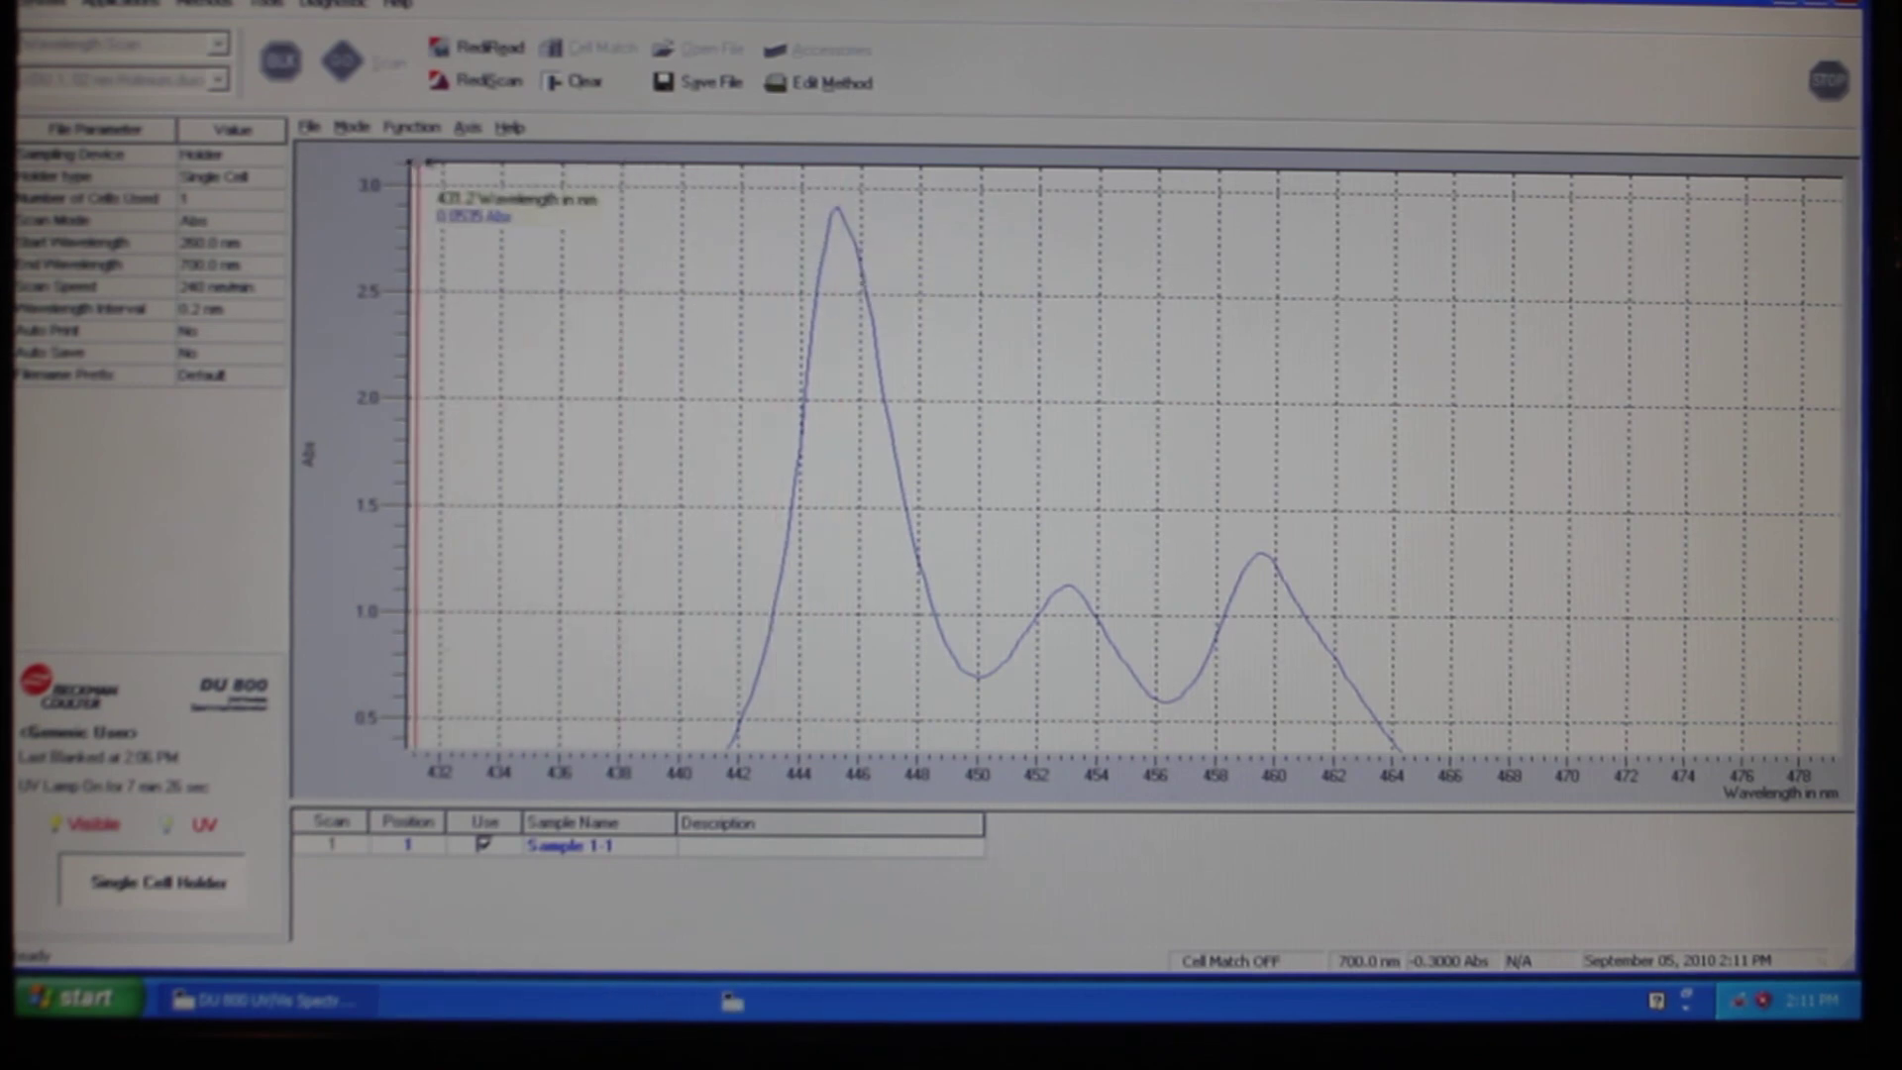
# Autoscale both axes back to the full 260–700 nm holmium spectrum
pyautogui.click(411, 127)
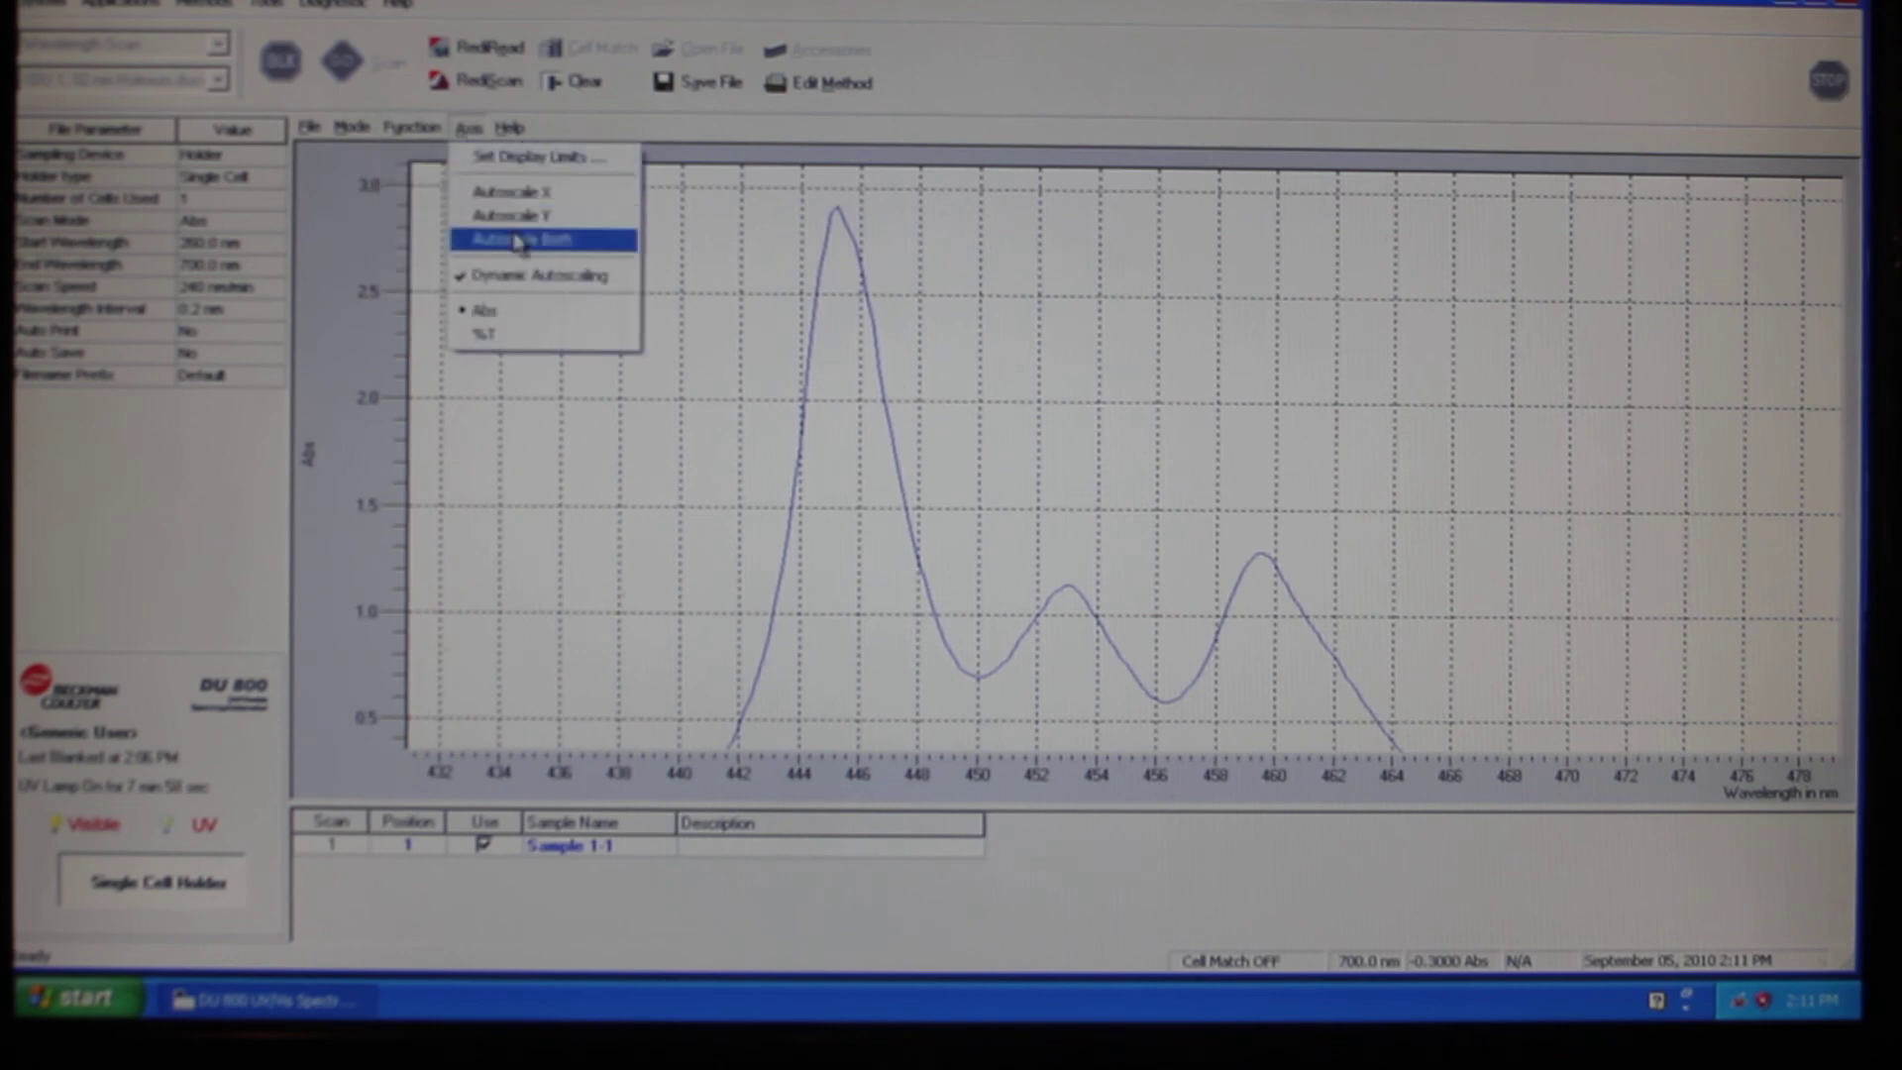
pyautogui.moveTo(523, 265)
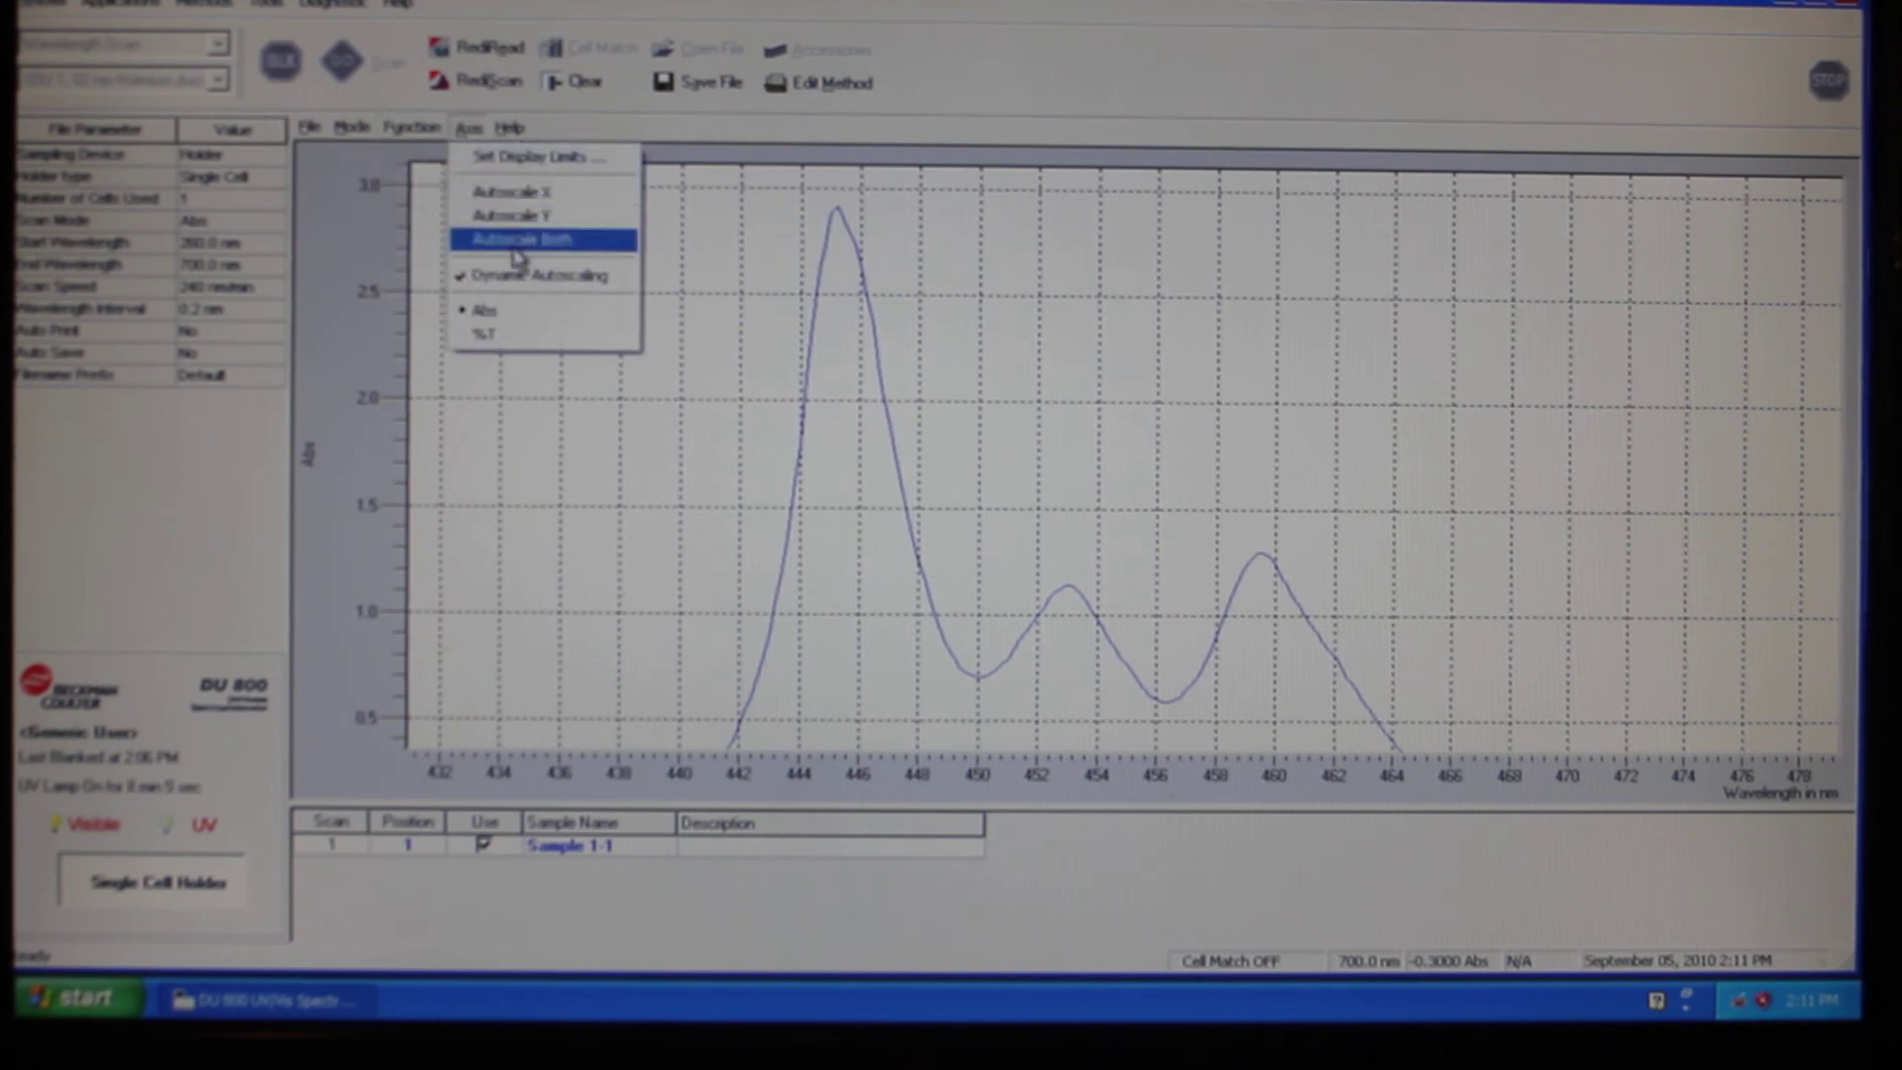
pyautogui.click(528, 238)
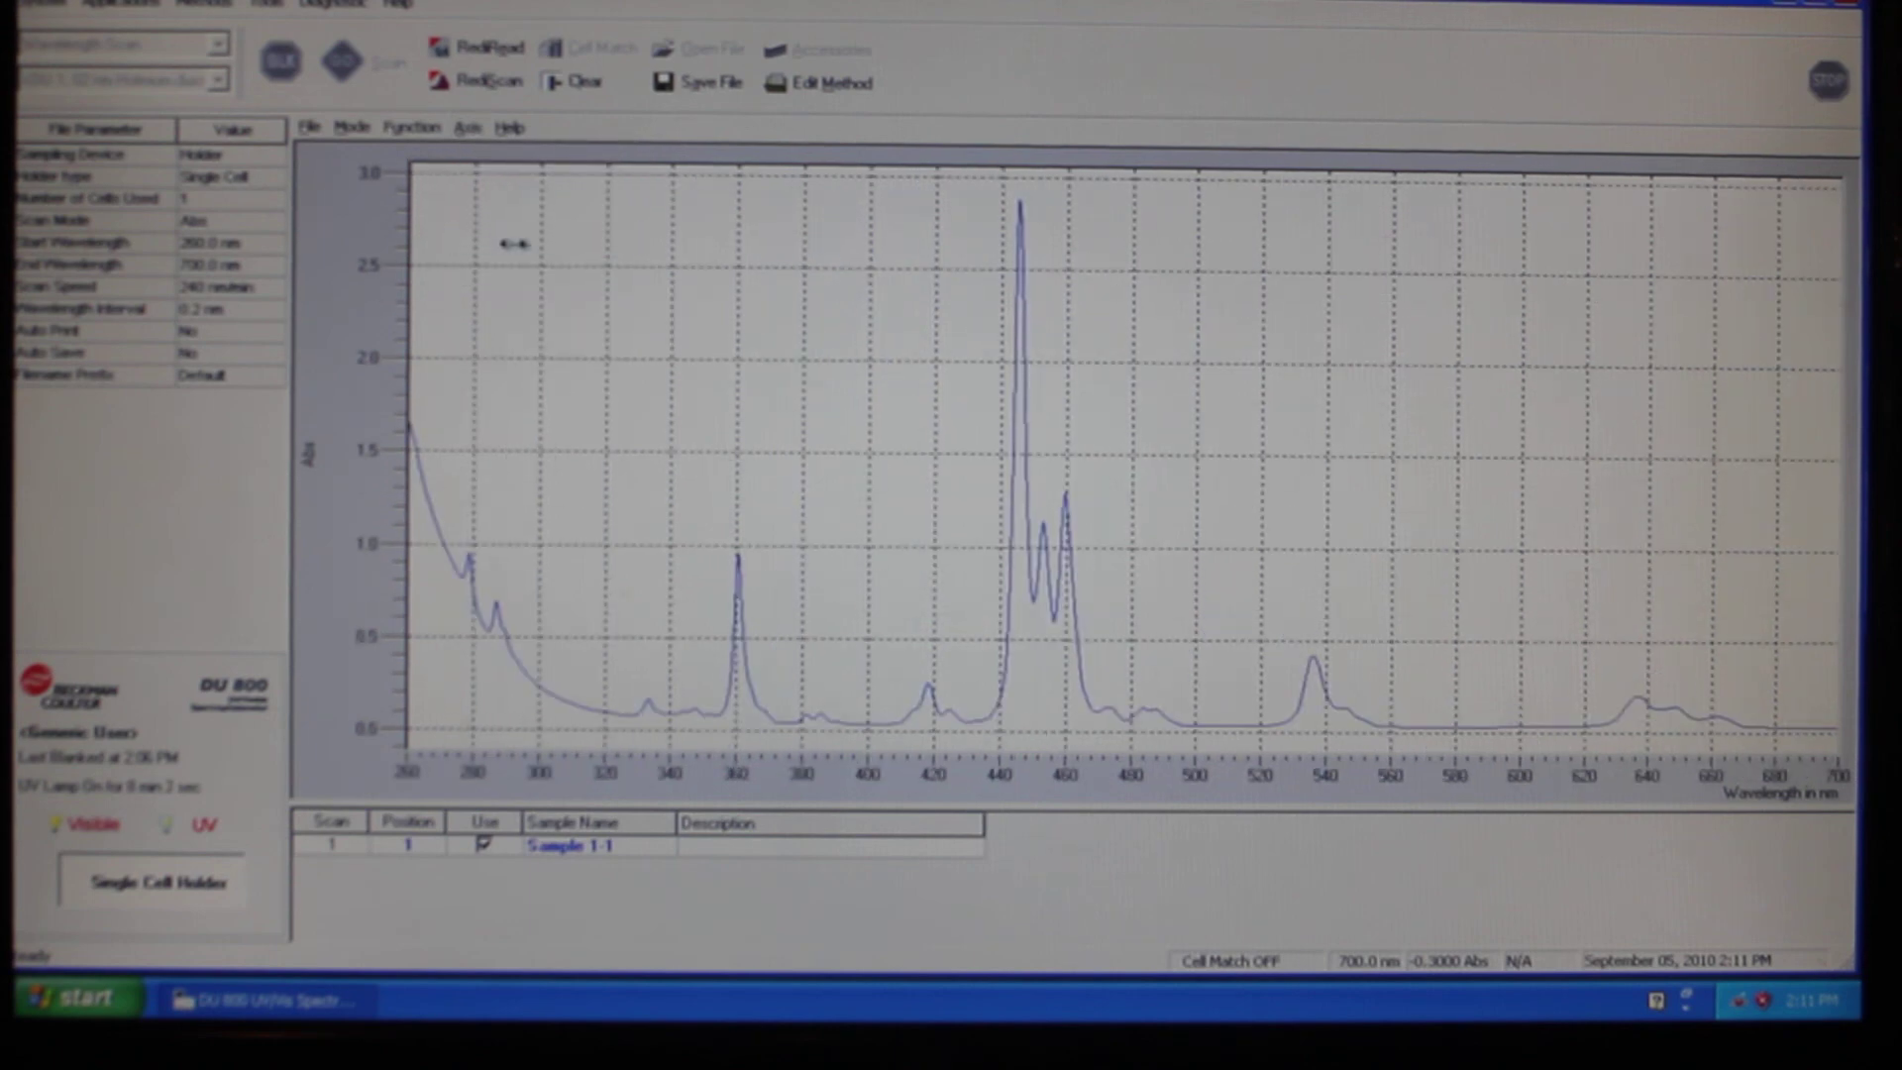